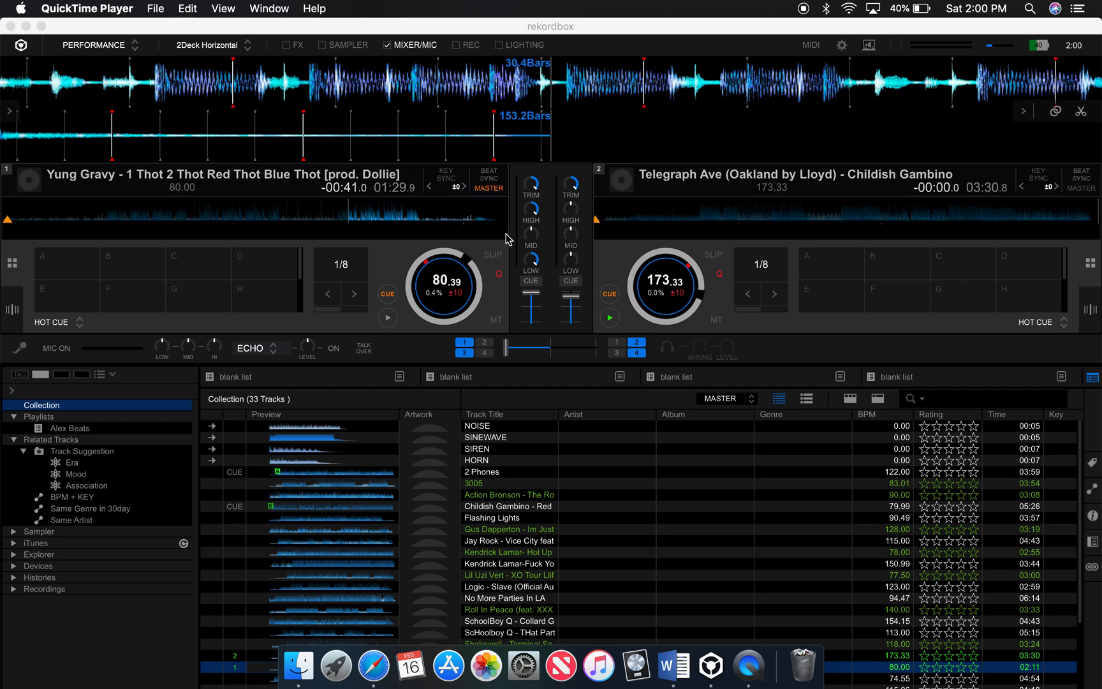
# Review the audio device list in Preferences > Audio and keep DDJ-RB selected
pyautogui.click(87, 8)
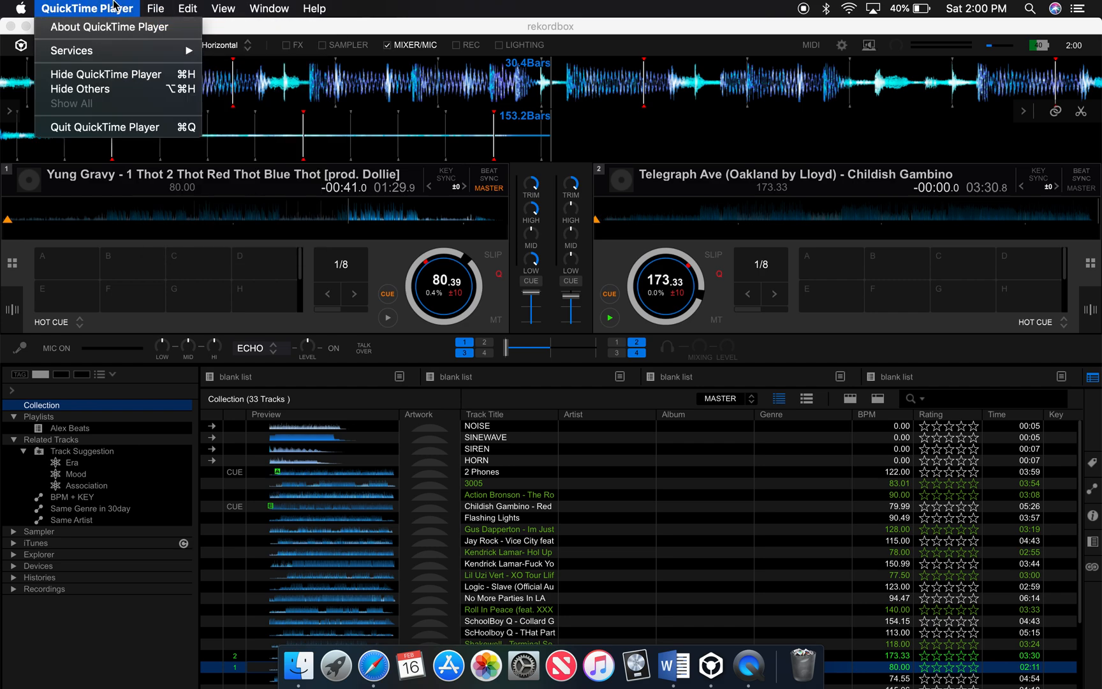
pyautogui.click(155, 7)
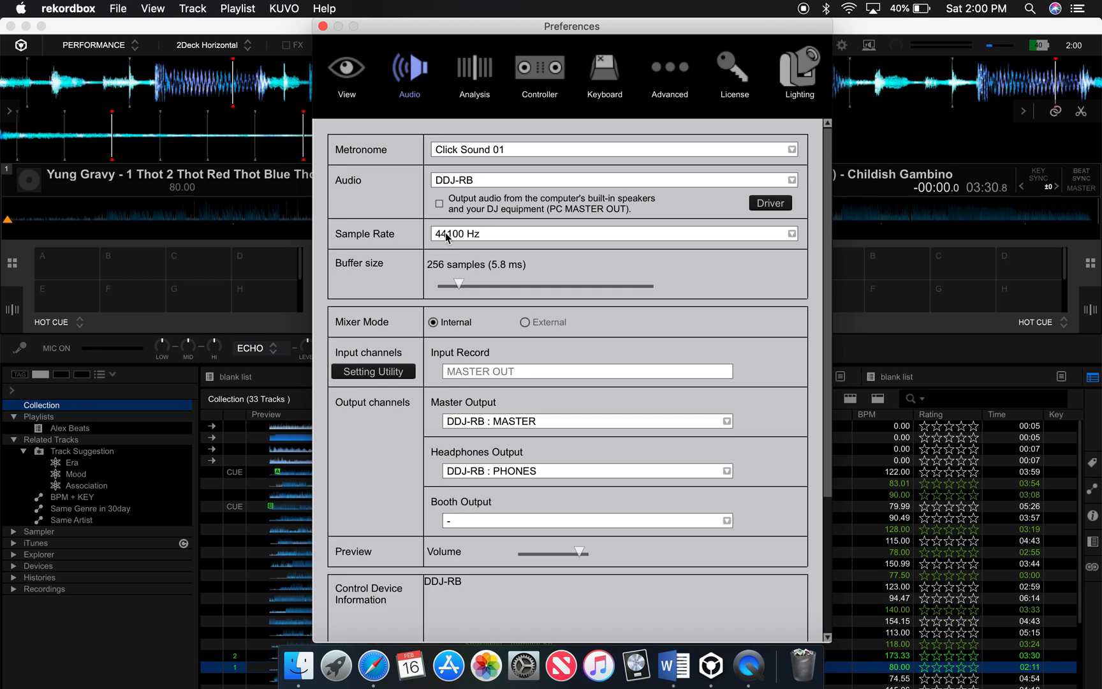
pyautogui.click(611, 180)
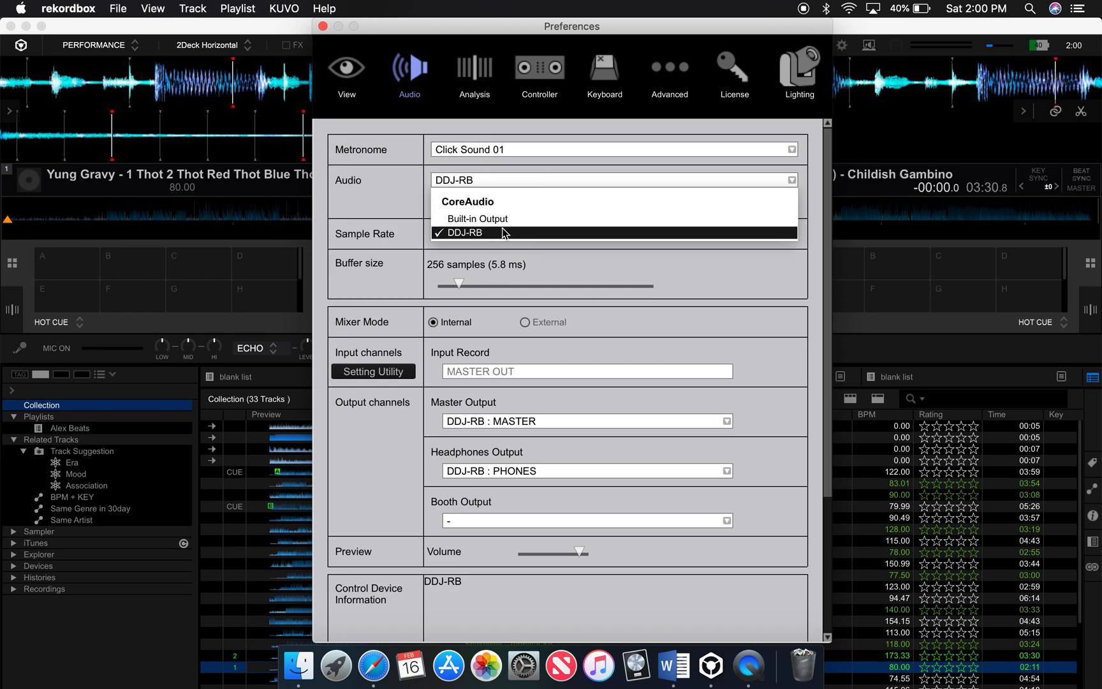
pyautogui.moveTo(540, 219)
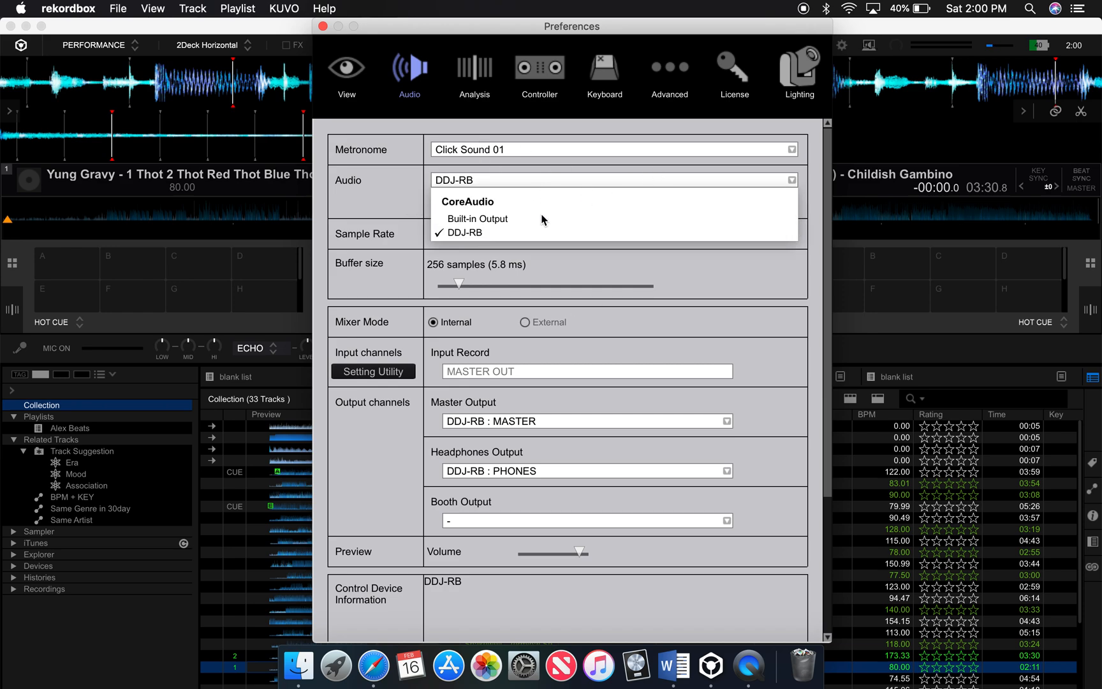
pyautogui.moveTo(447, 200)
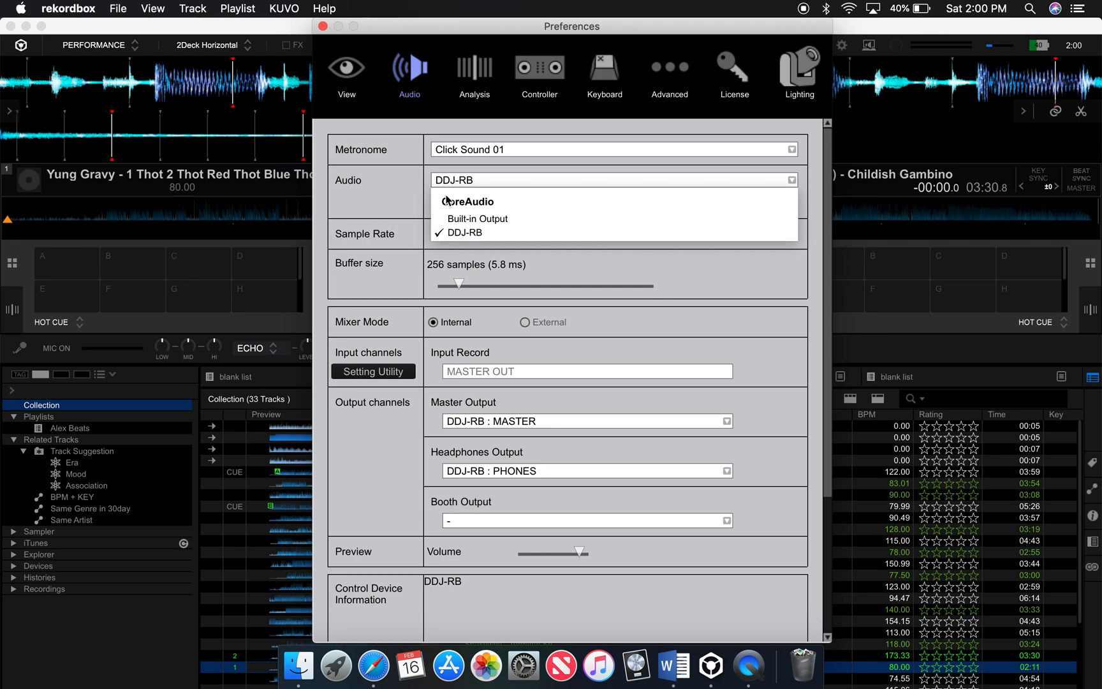
pyautogui.click(463, 232)
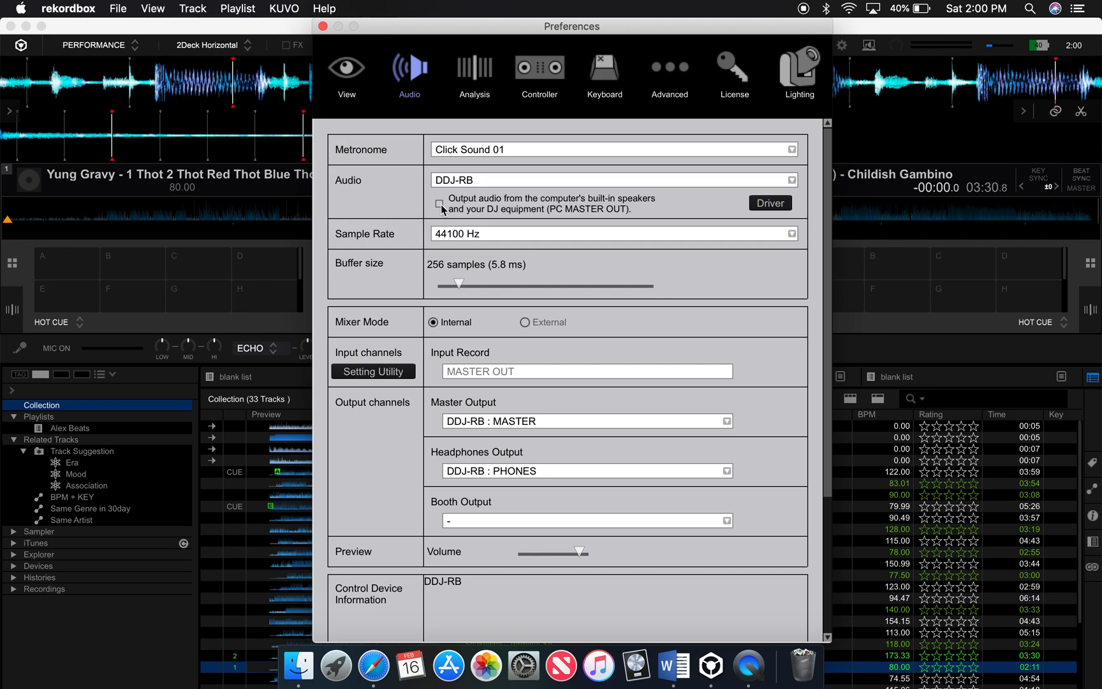
pyautogui.click(612, 179)
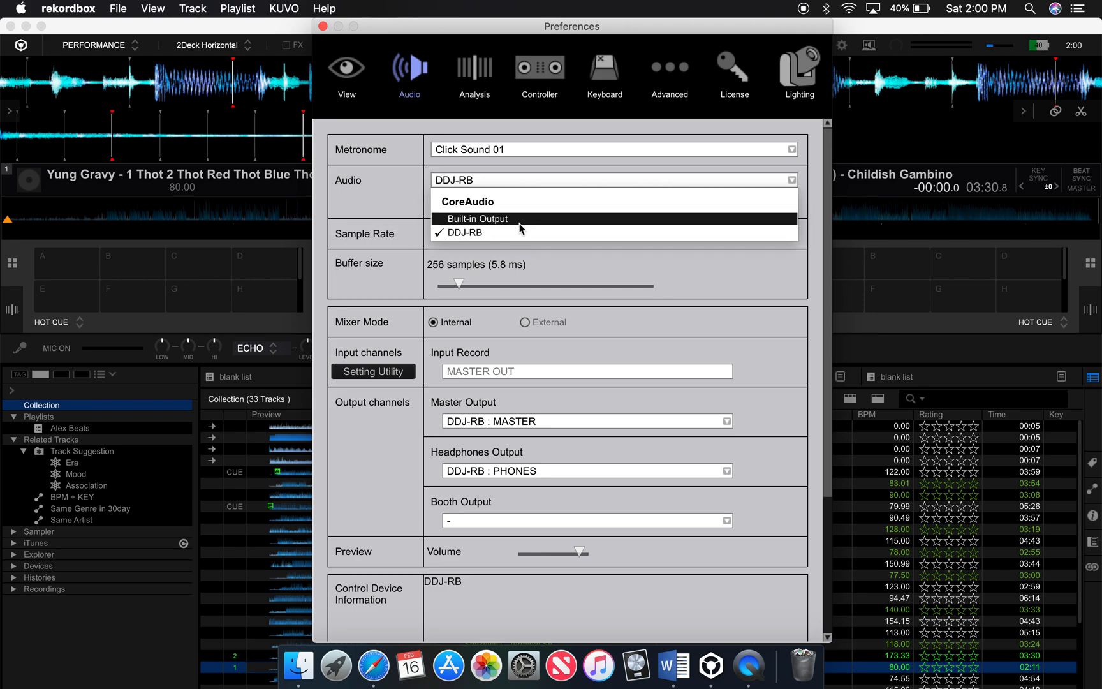
pyautogui.click(463, 232)
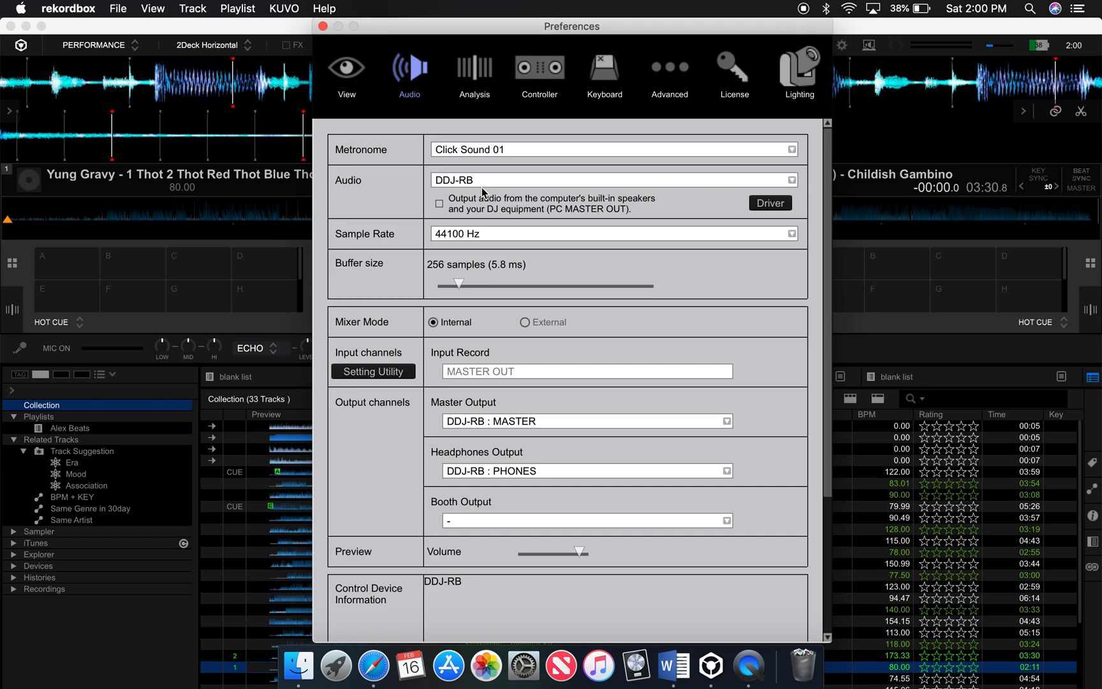
pyautogui.moveTo(483, 196)
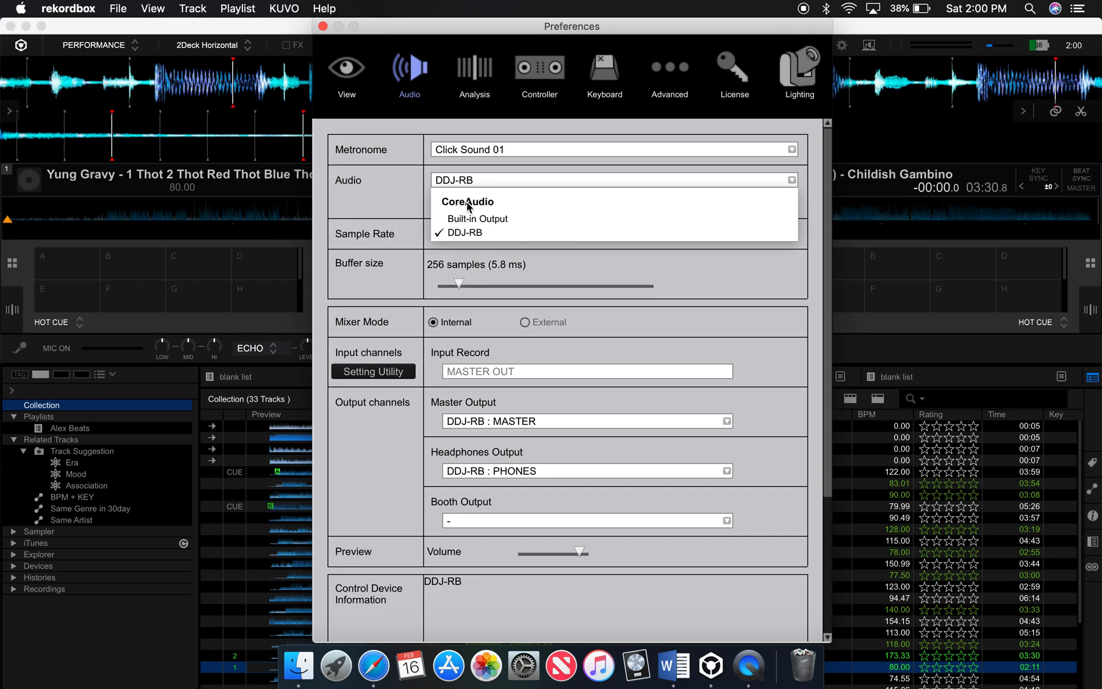
pyautogui.click(463, 232)
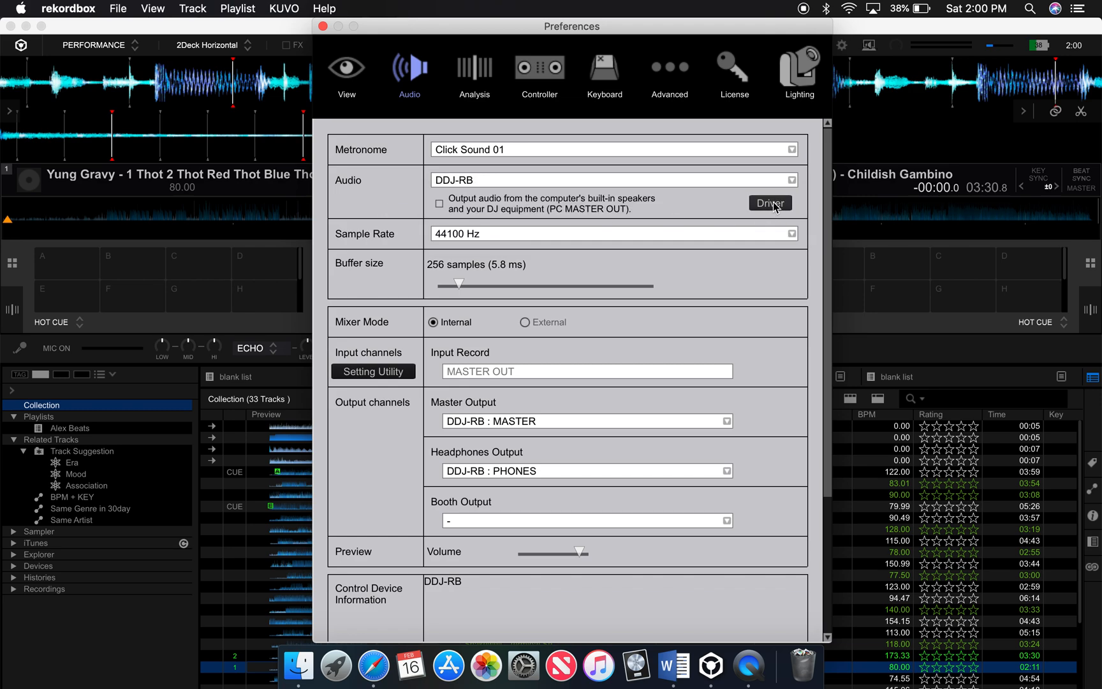
pyautogui.moveTo(770, 203)
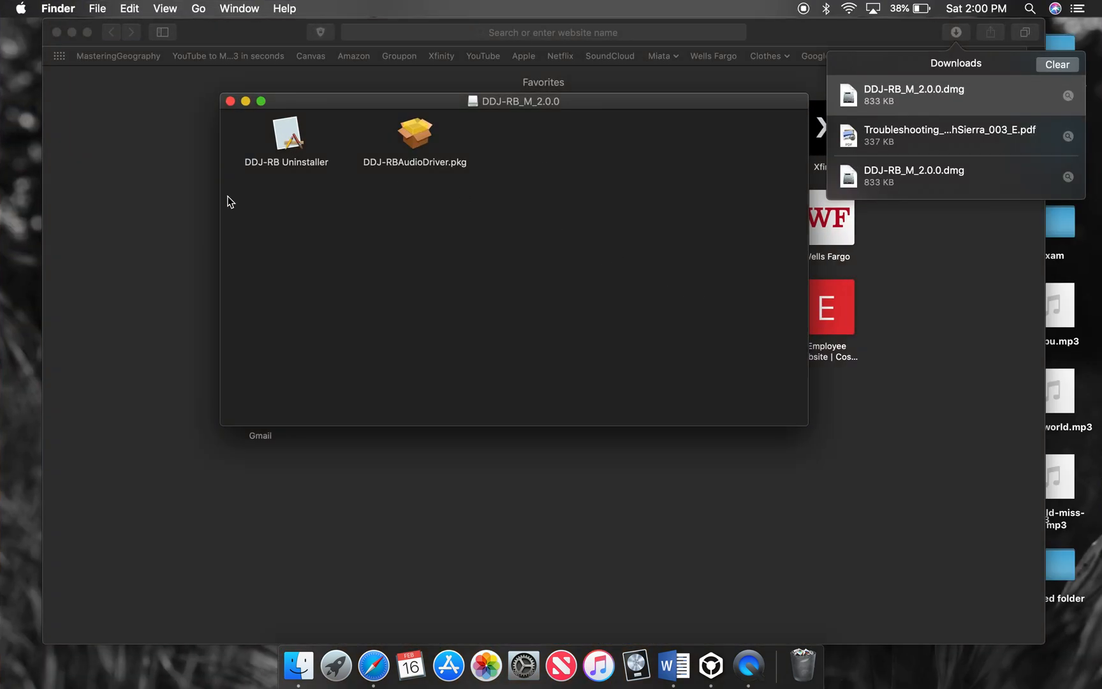
pyautogui.moveTo(689, 130)
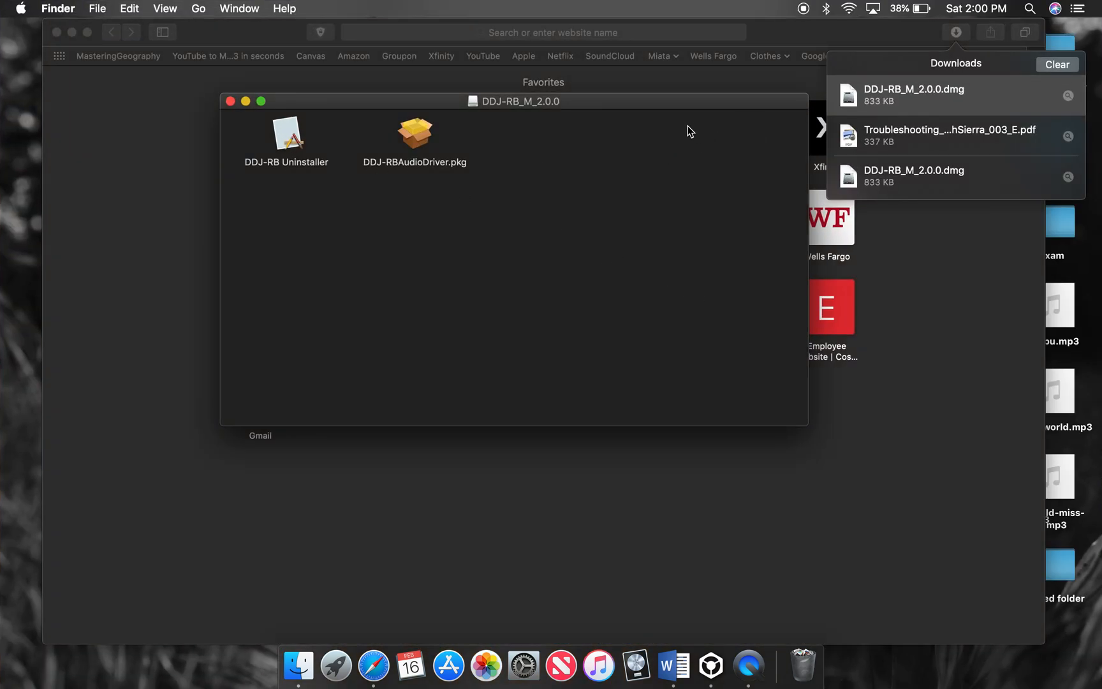
# Select the DDJ-RBAudioDriver.pkg installer in the mounted DDJ-RB_M_2.0.0 disk image
pyautogui.click(415, 134)
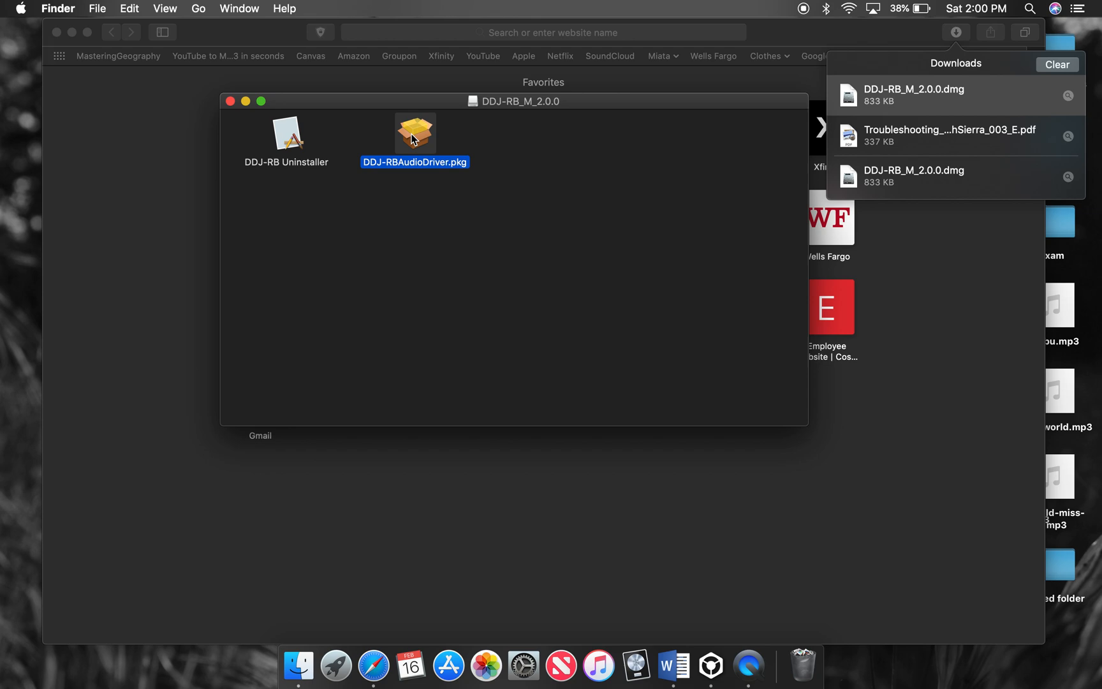
pyautogui.click(549, 281)
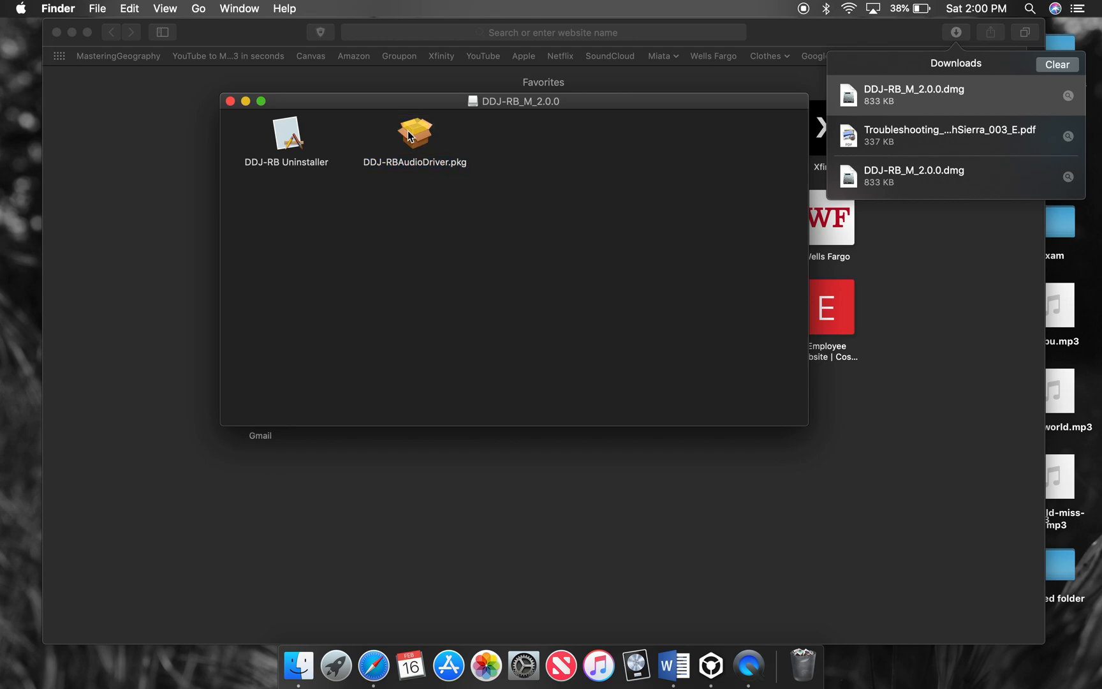
pyautogui.moveTo(408, 185)
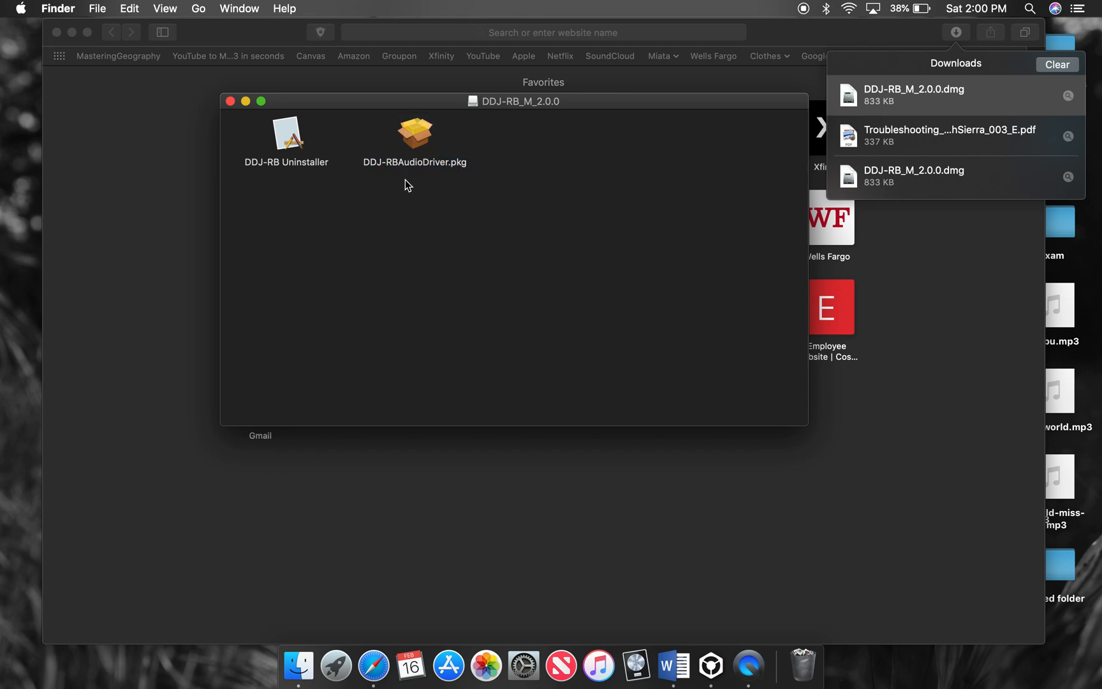
pyautogui.moveTo(292, 135)
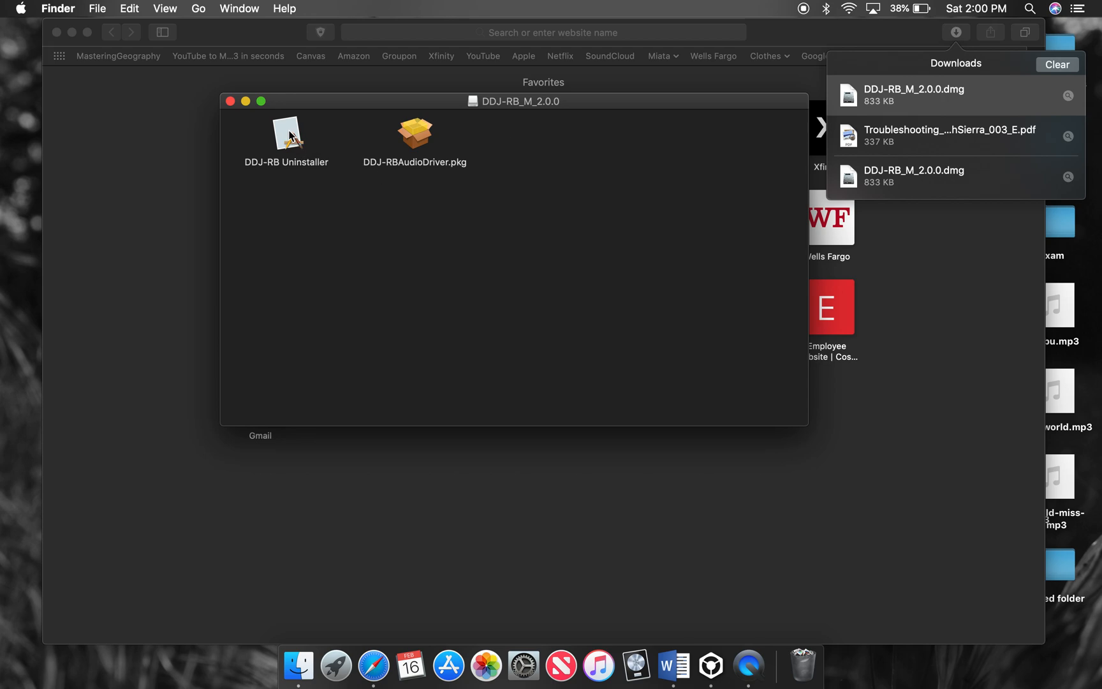
pyautogui.moveTo(315, 151)
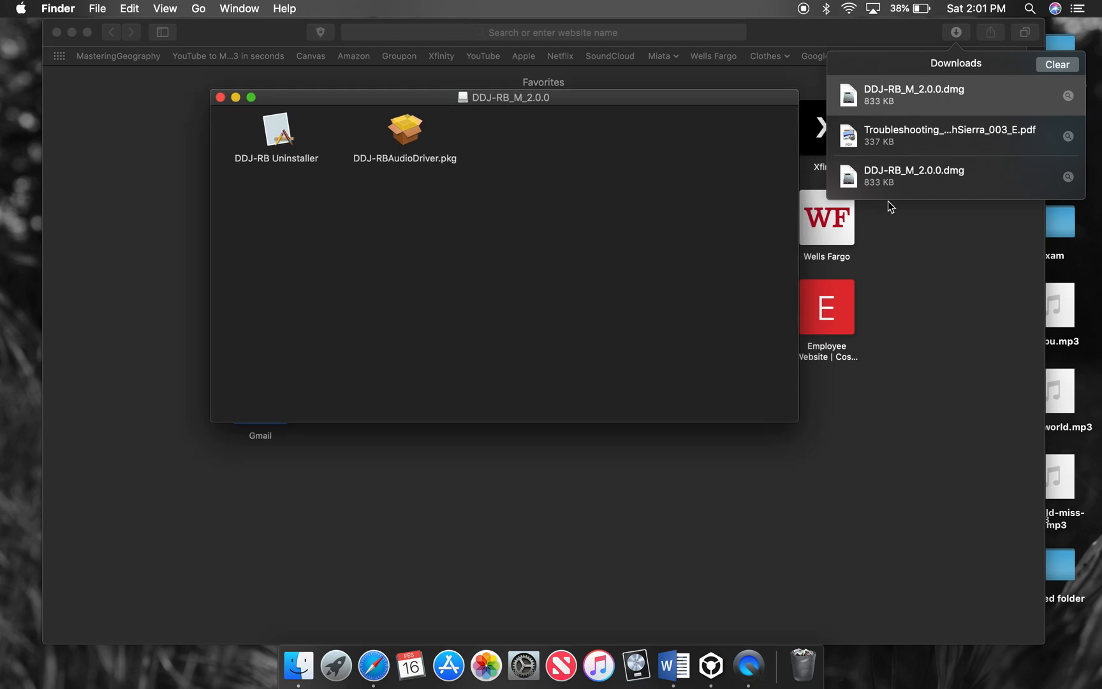
pyautogui.moveTo(906, 143)
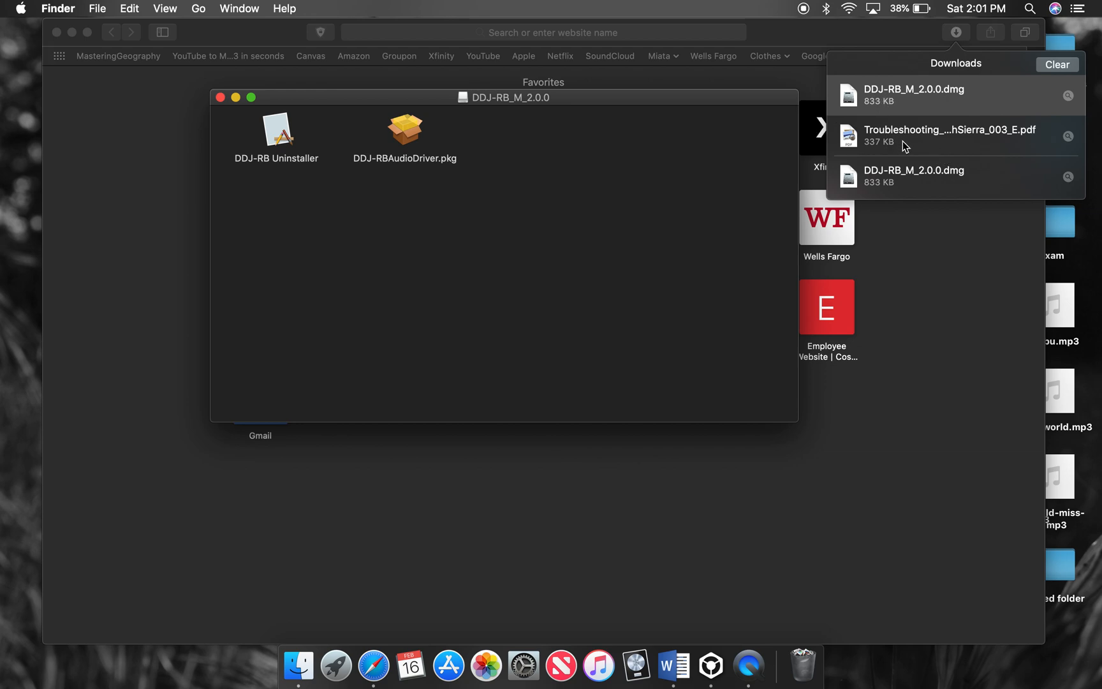
pyautogui.moveTo(924, 144)
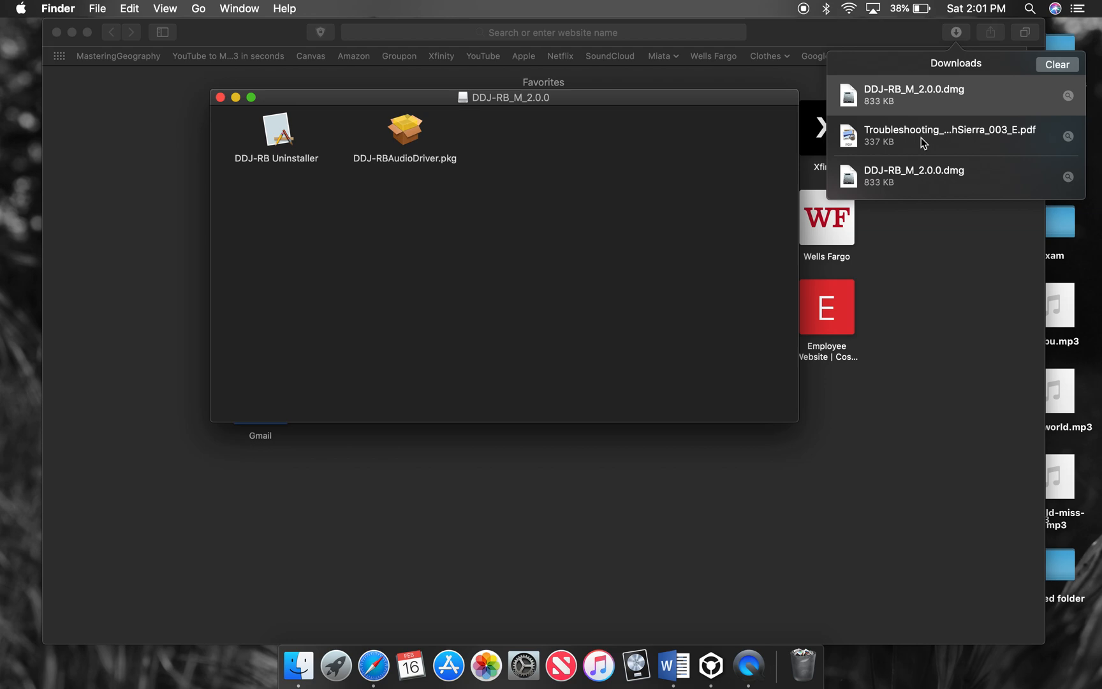
pyautogui.moveTo(278, 141)
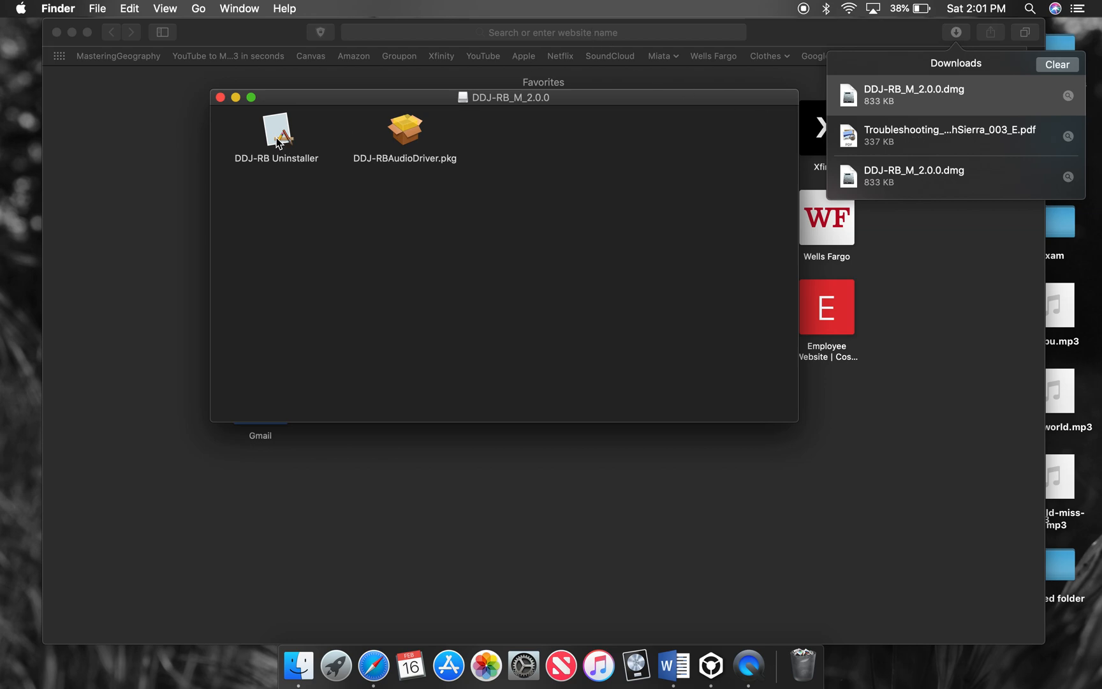
pyautogui.moveTo(283, 140)
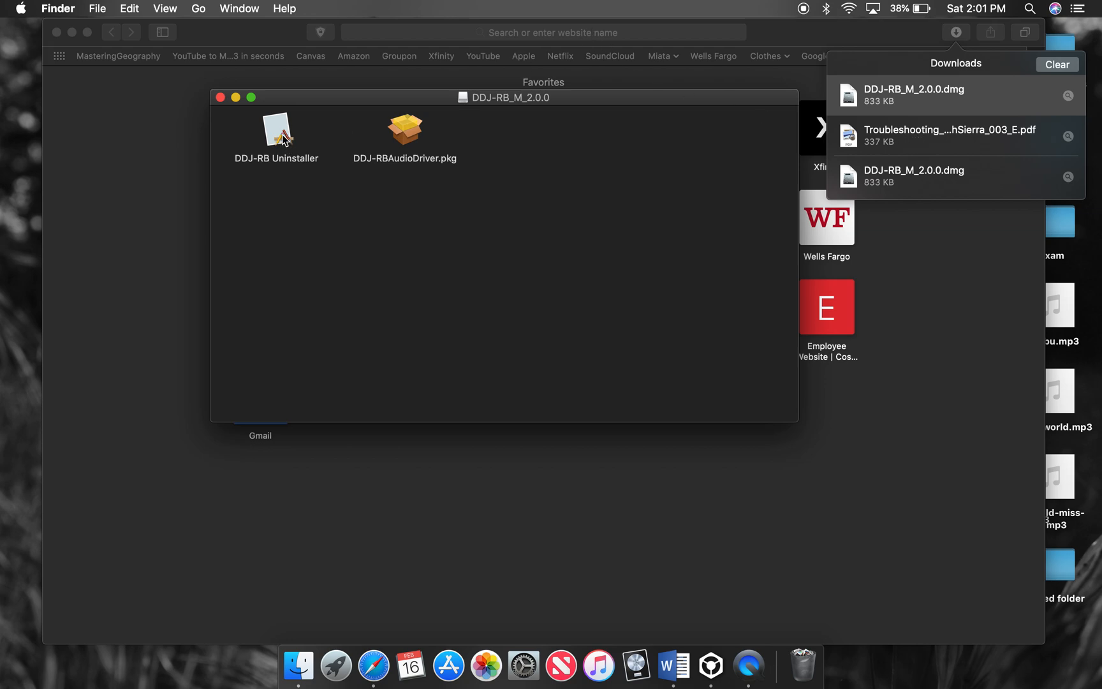
pyautogui.moveTo(466, 287)
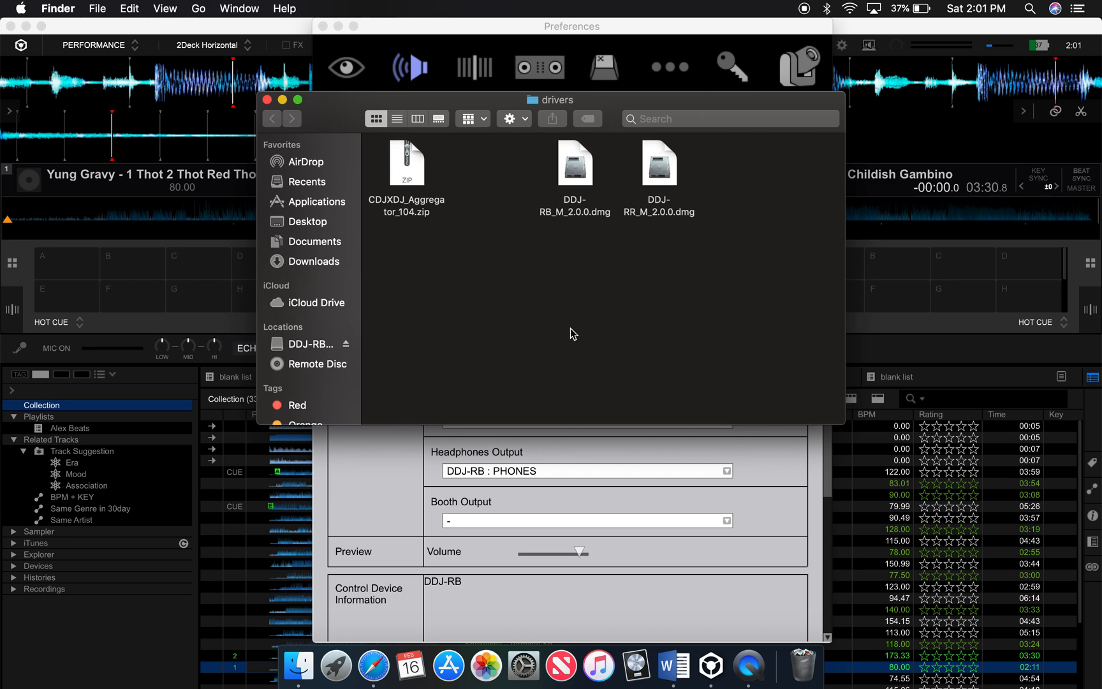
pyautogui.moveTo(564, 274)
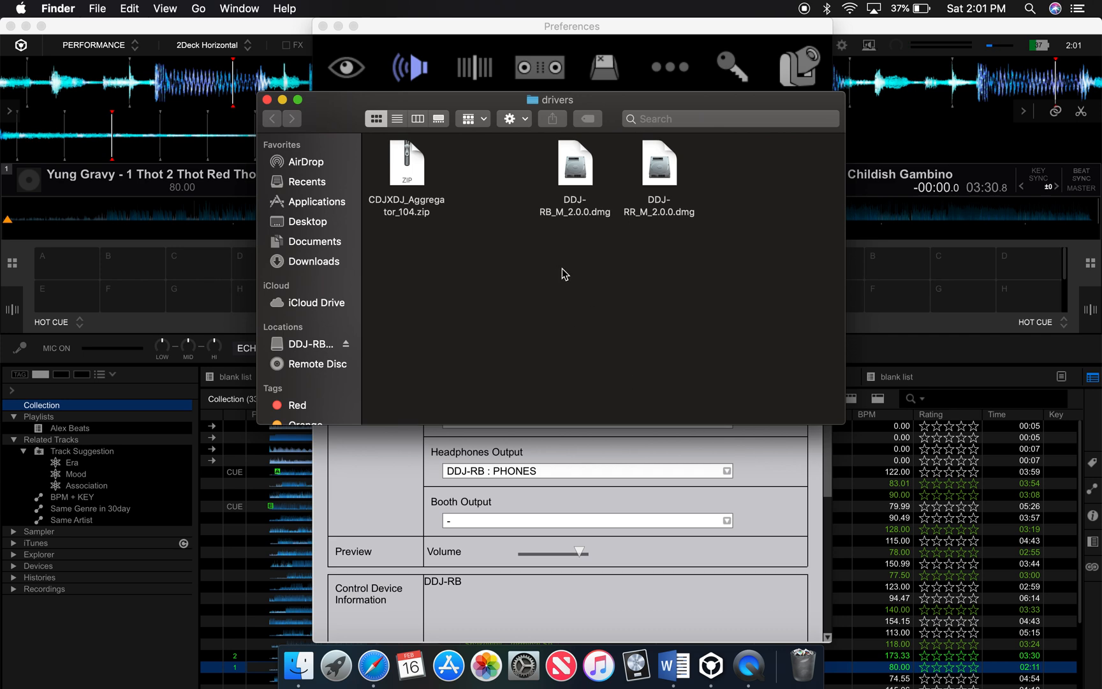
pyautogui.moveTo(632, 180)
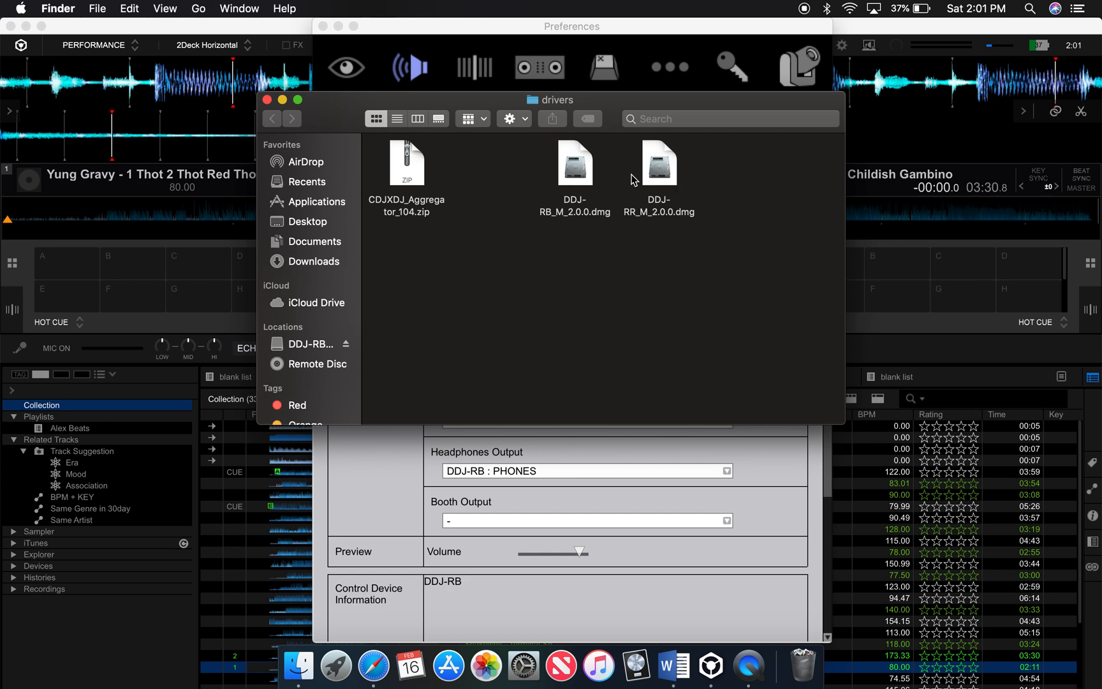
# Select DDJ-RR_M_2.0.0.dmg in the drivers folder and close the Finder window
pyautogui.click(658, 163)
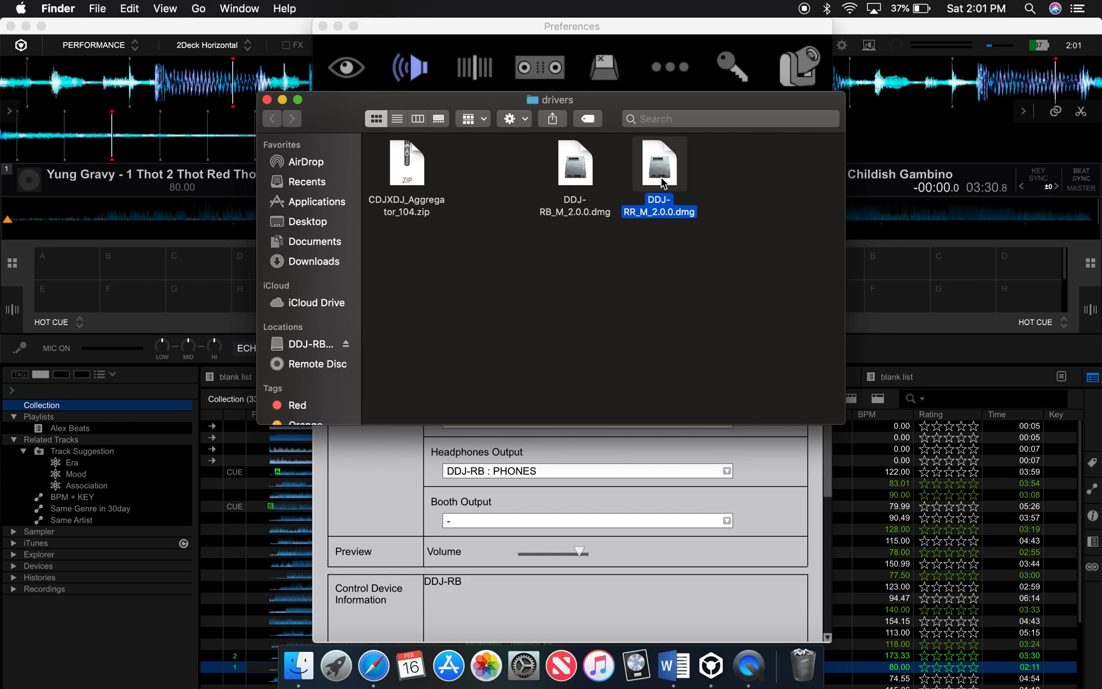
pyautogui.moveTo(505, 258)
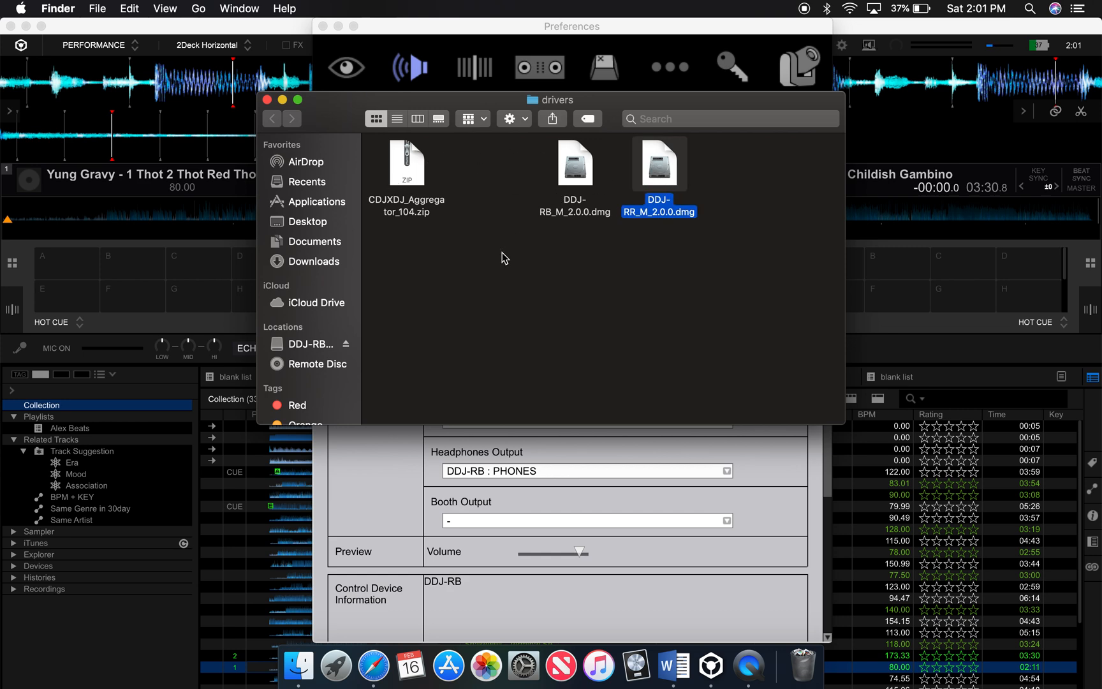
pyautogui.click(576, 163)
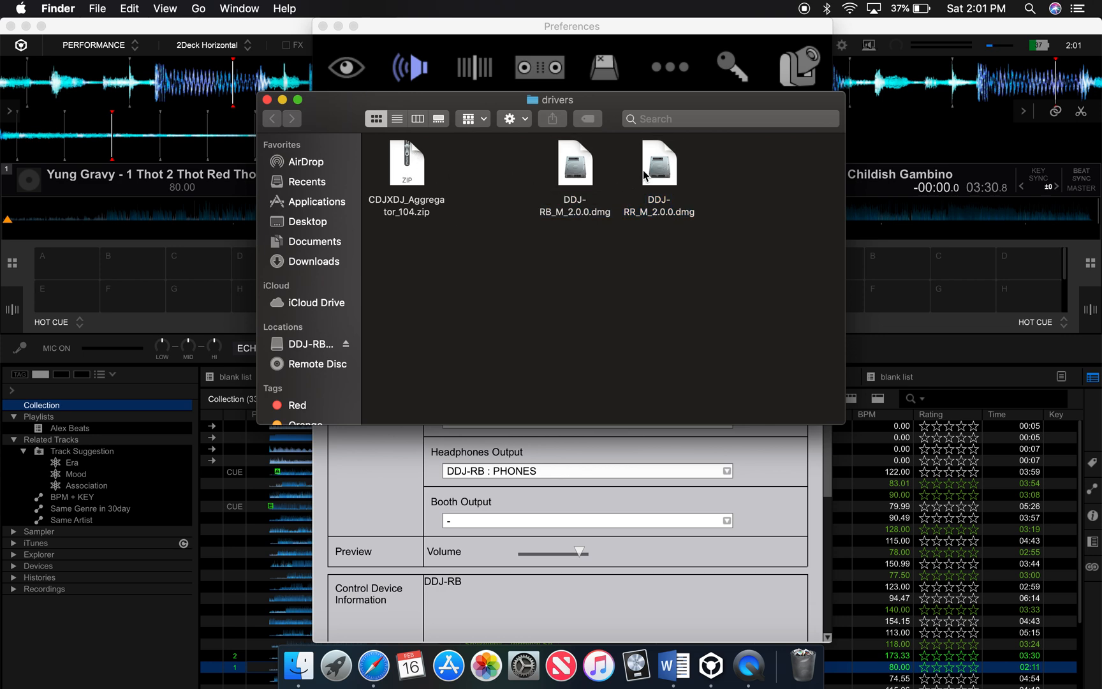
pyautogui.click(656, 163)
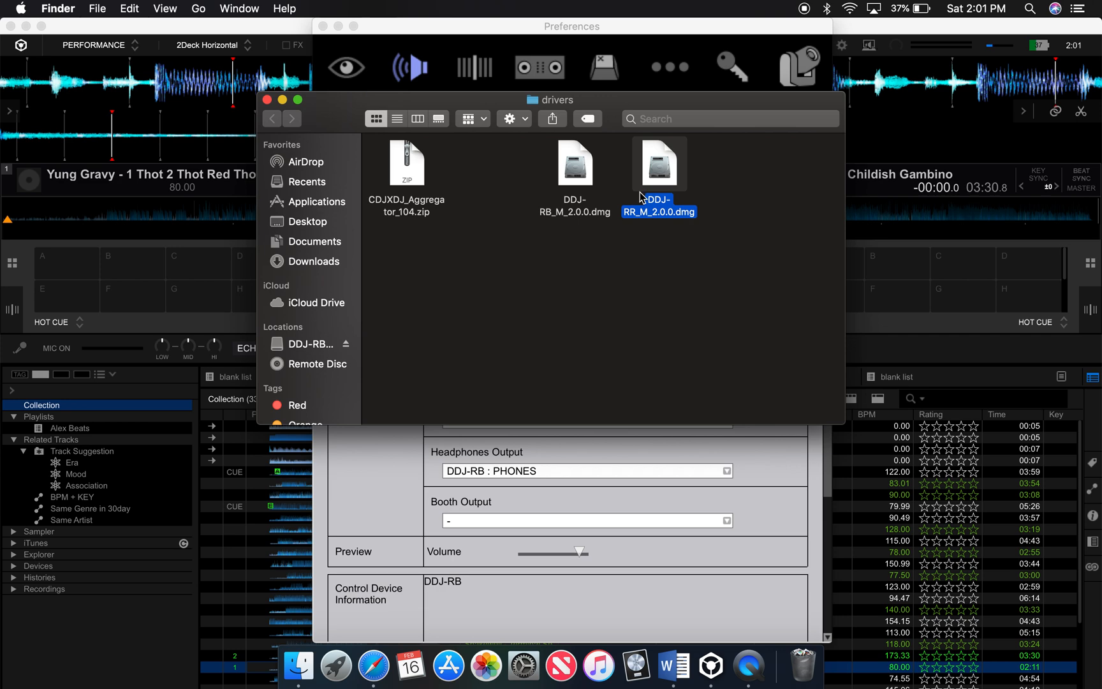
pyautogui.moveTo(635, 314)
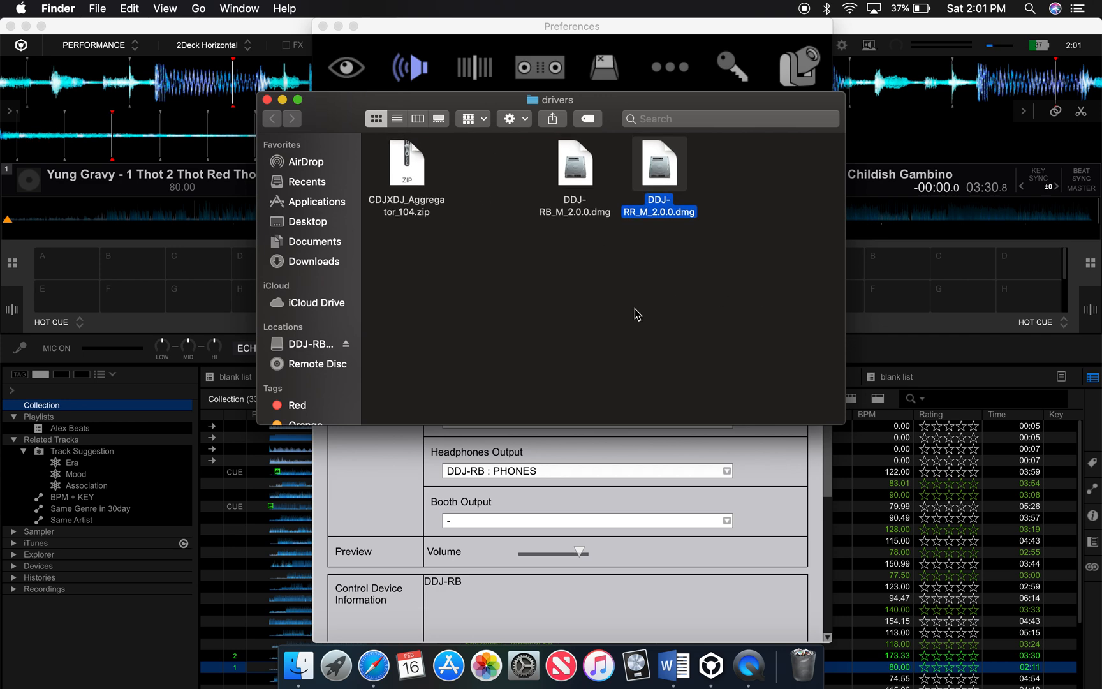
pyautogui.moveTo(646, 246)
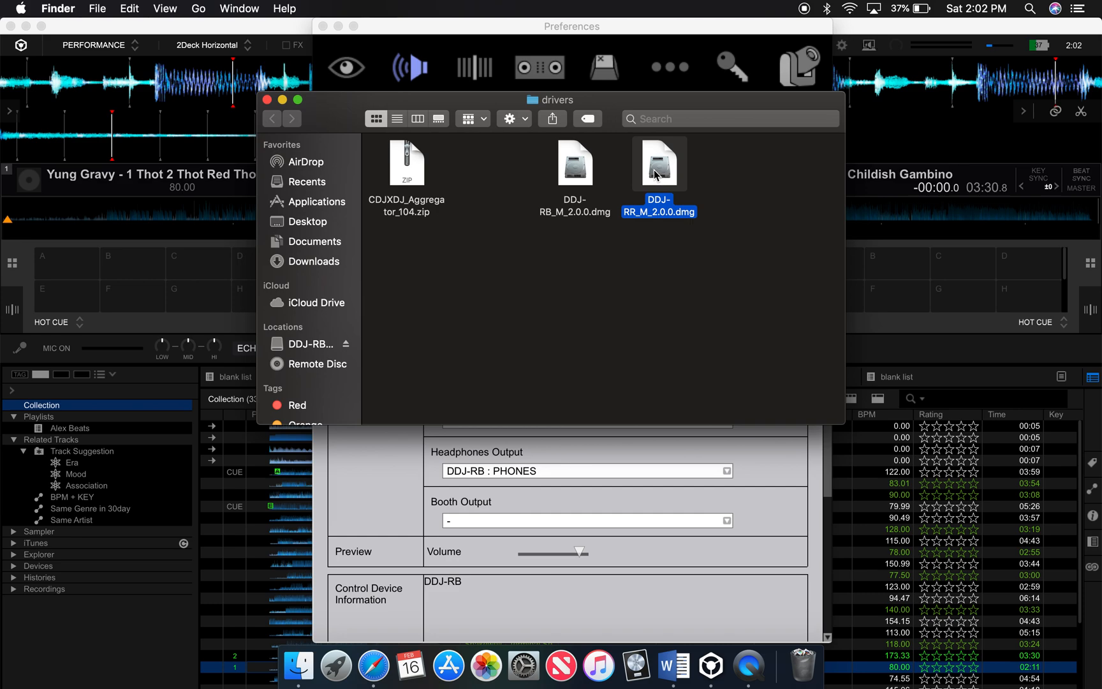
pyautogui.moveTo(273, 91)
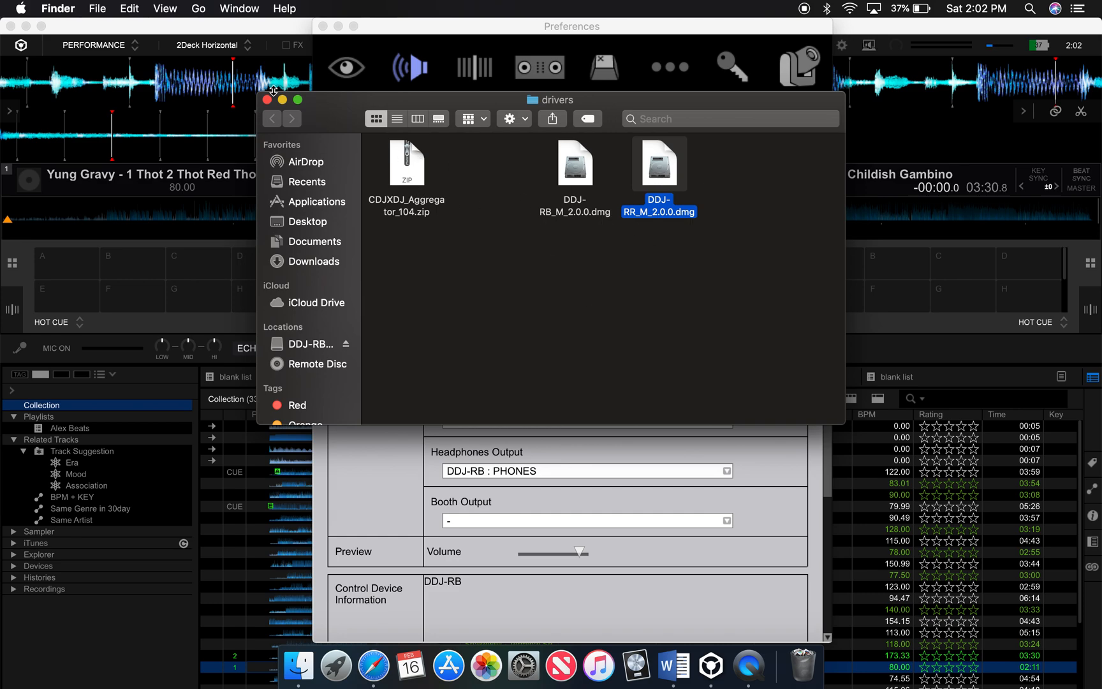
pyautogui.click(267, 99)
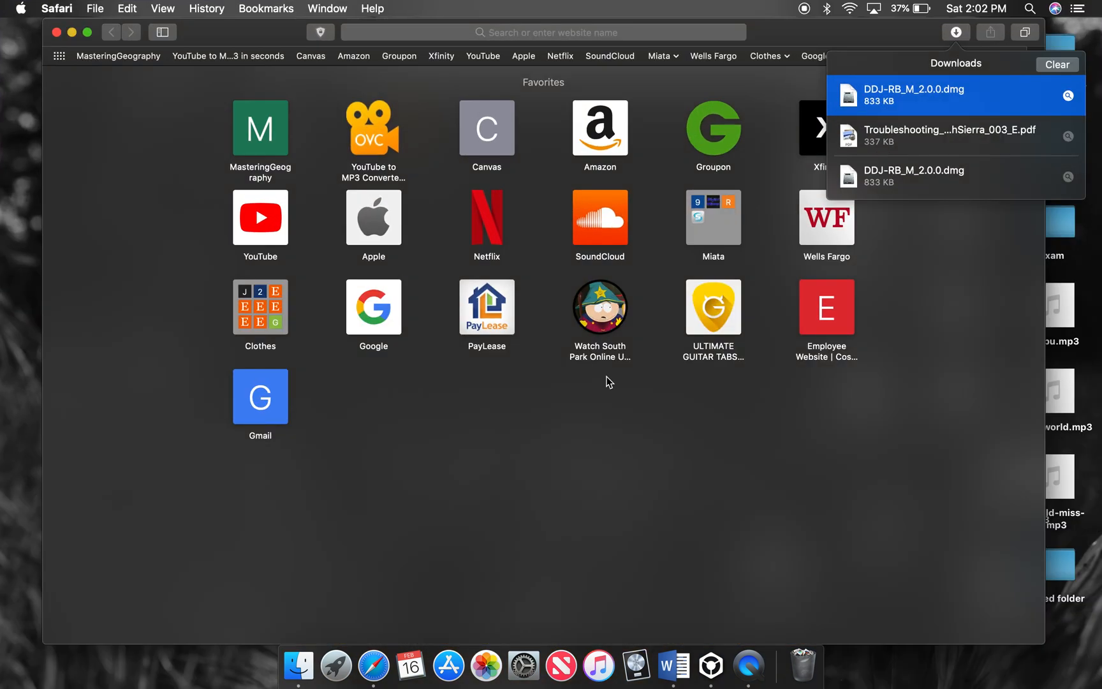
# Mount DDJ-RB_M_2.0.0.dmg from Safari's Downloads list
pyautogui.doubleClick(913, 94)
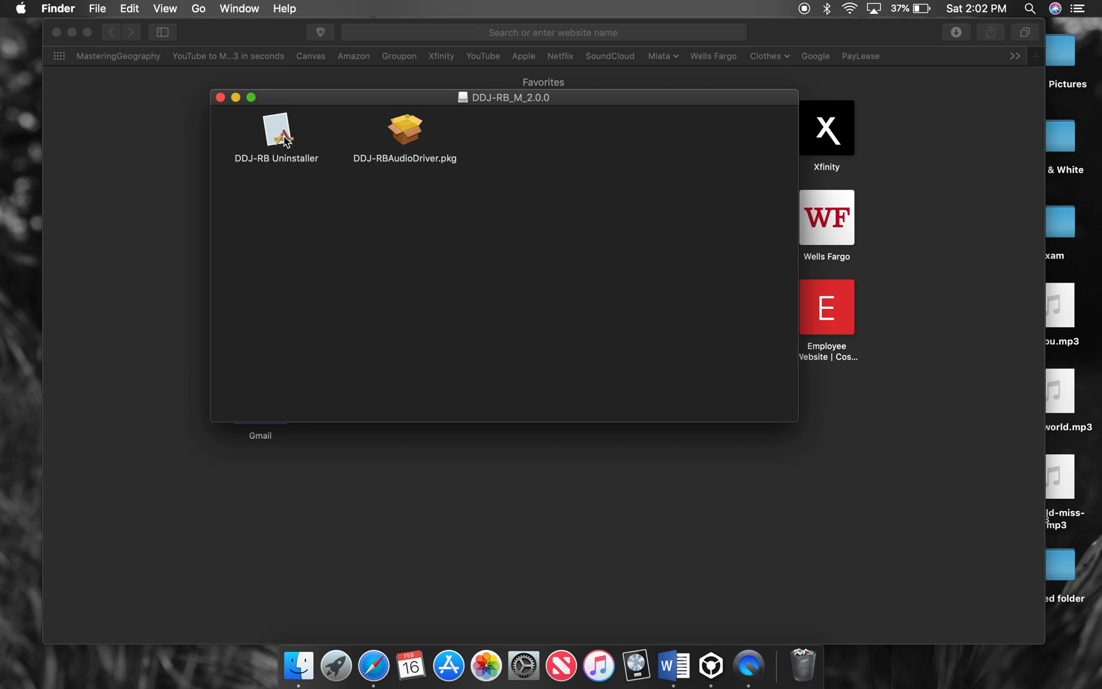
pyautogui.moveTo(352, 265)
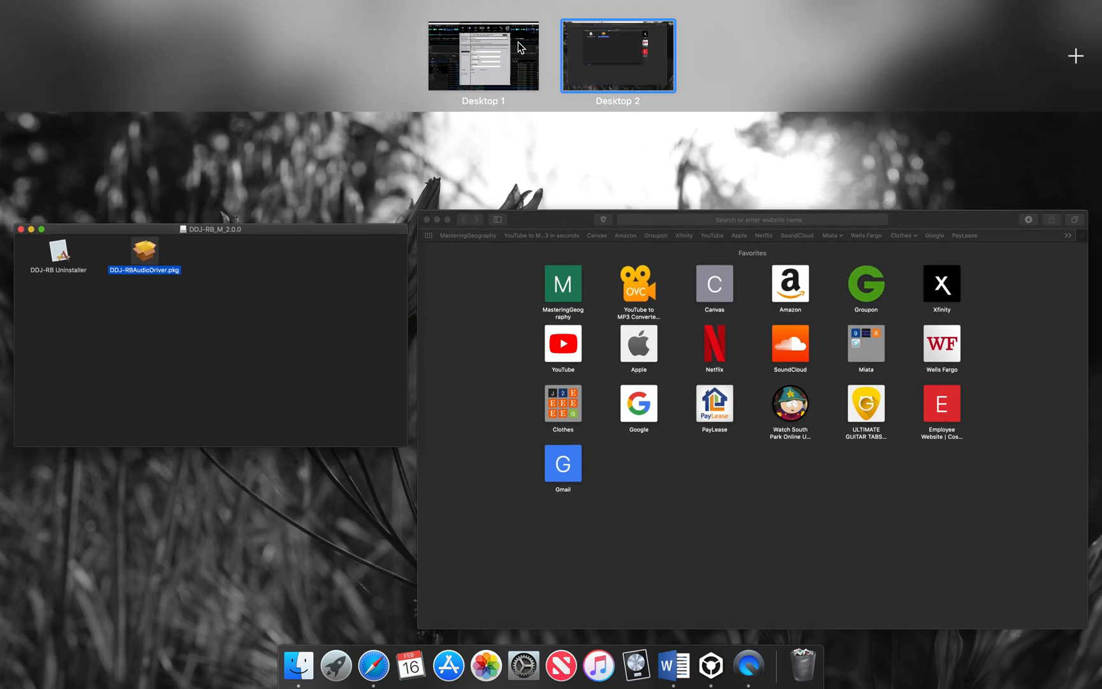
# Return to the rekordbox desktop and scroll through the Audio preferences showing DDJ-RB outputs
pyautogui.click(483, 54)
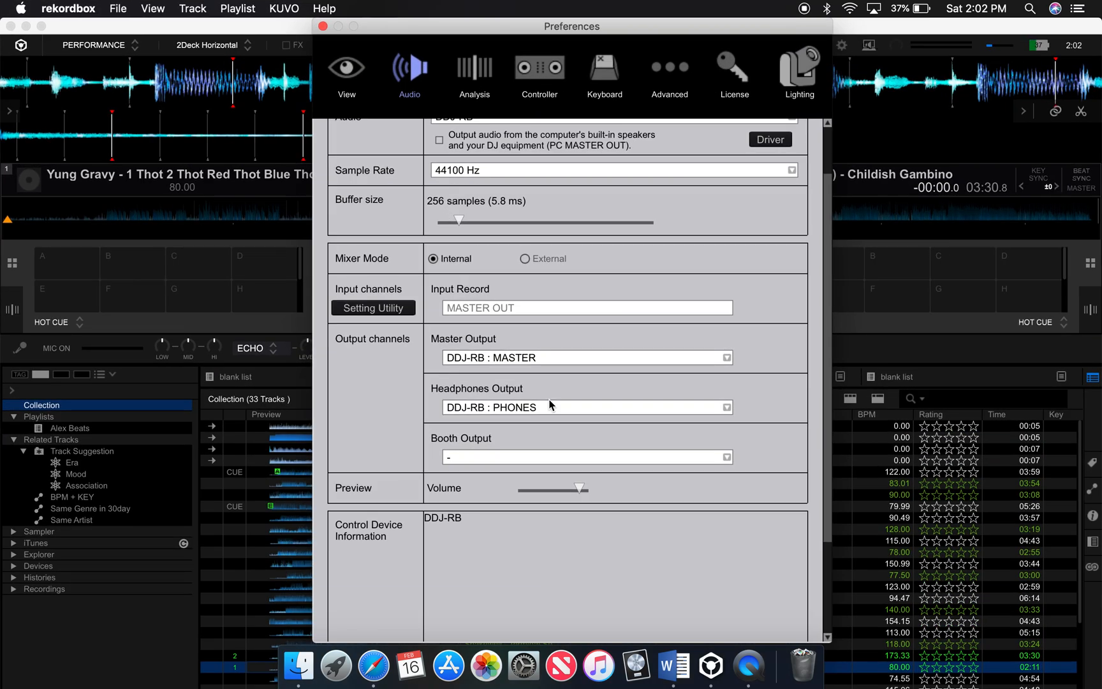
pyautogui.moveTo(514, 643)
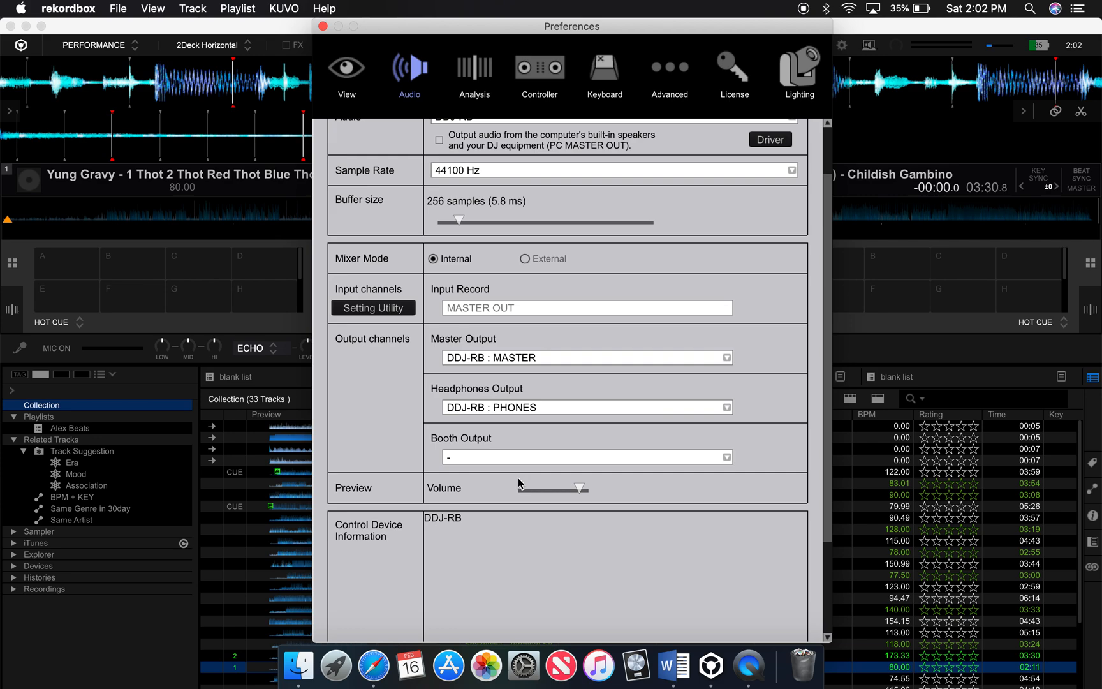
pyautogui.scroll(-3)
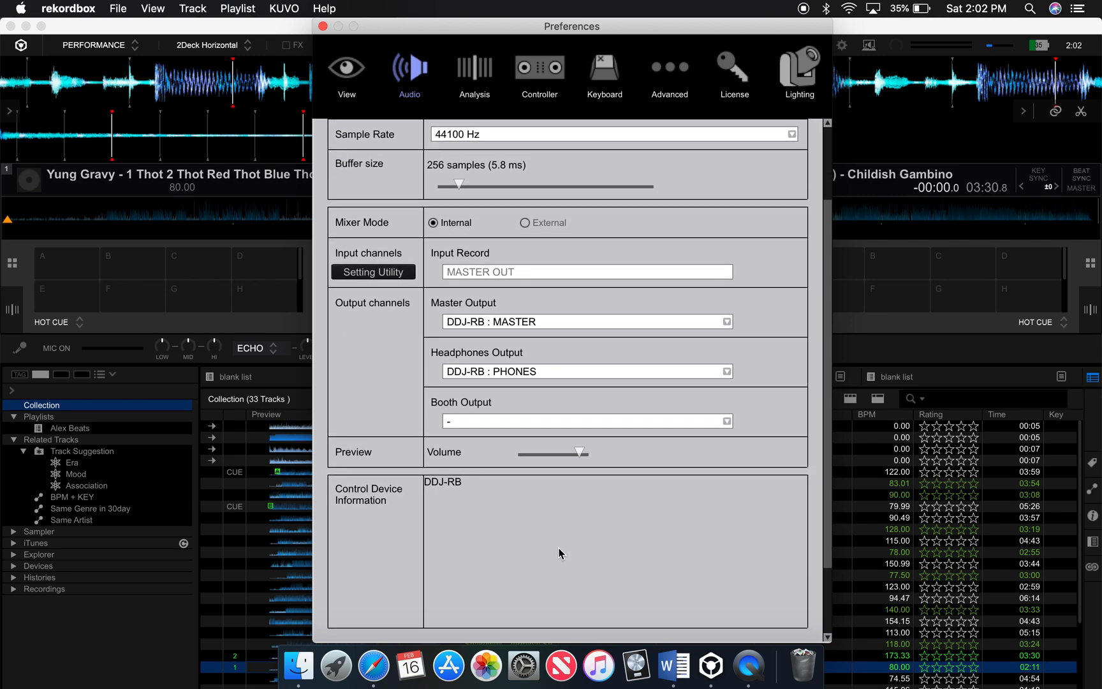
pyautogui.scroll(3)
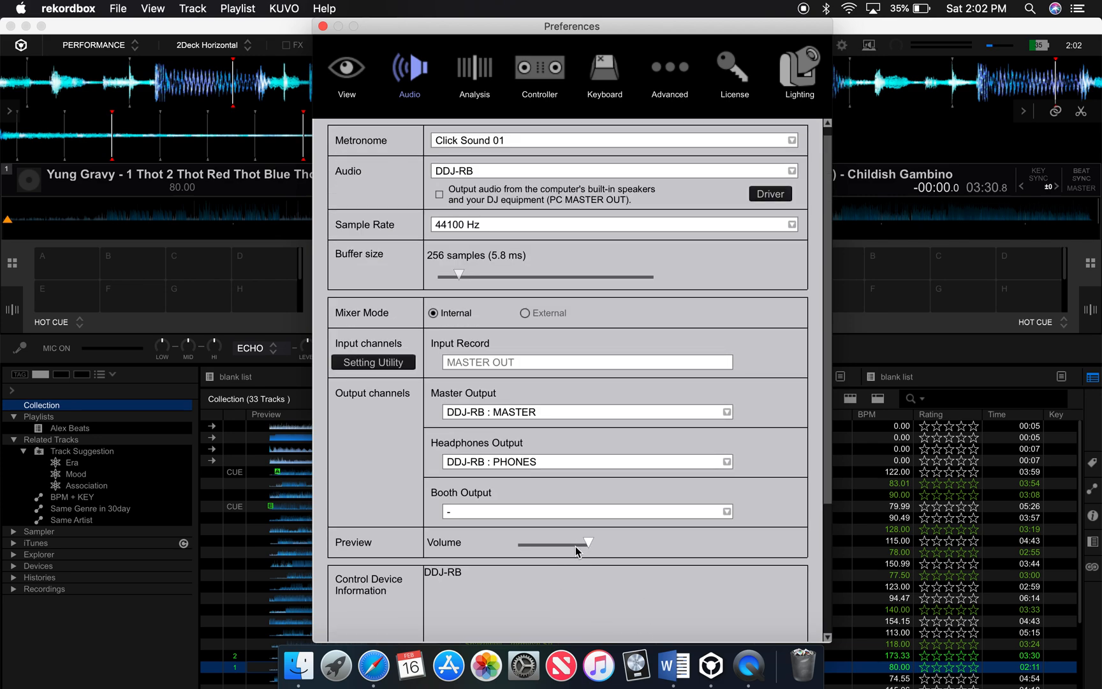
pyautogui.moveTo(409, 660)
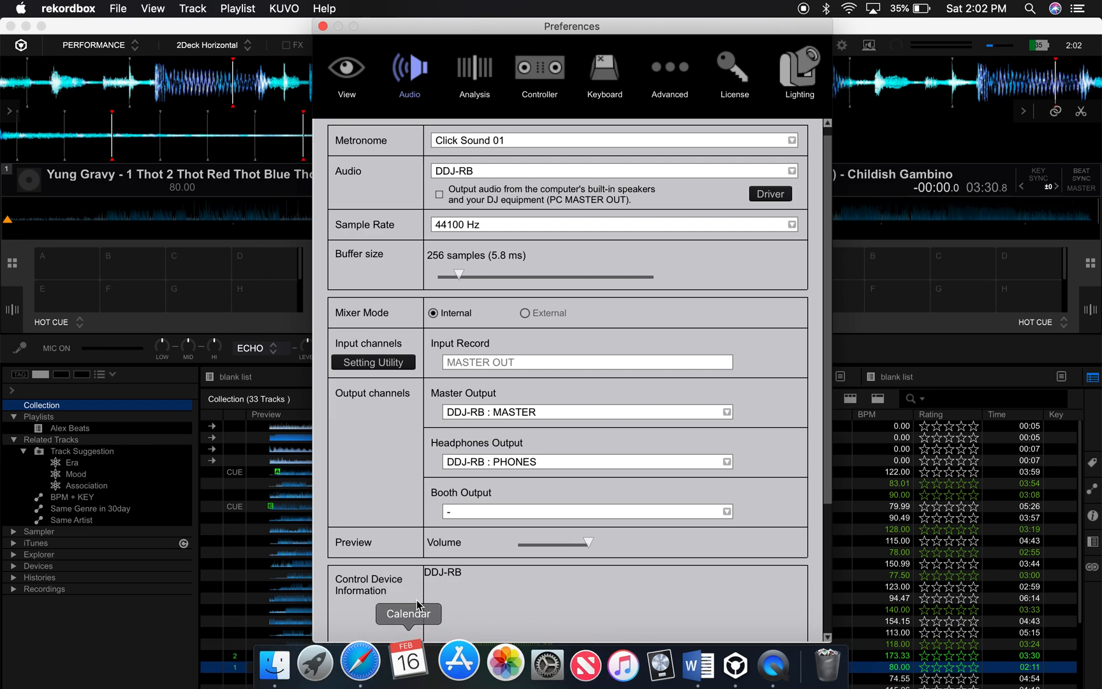
pyautogui.moveTo(486, 663)
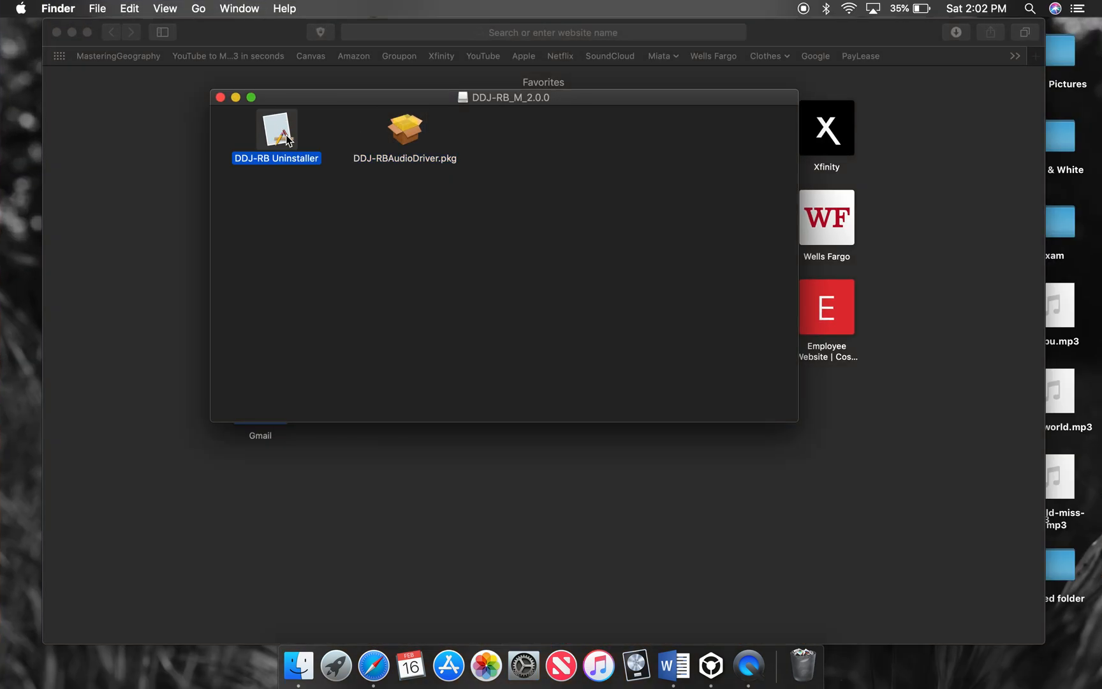
# View Troubleshooting_HighSierra_003_E.pdf at the Security & Privacy Allow steps for Pioneer DJ software
pyautogui.click(956, 32)
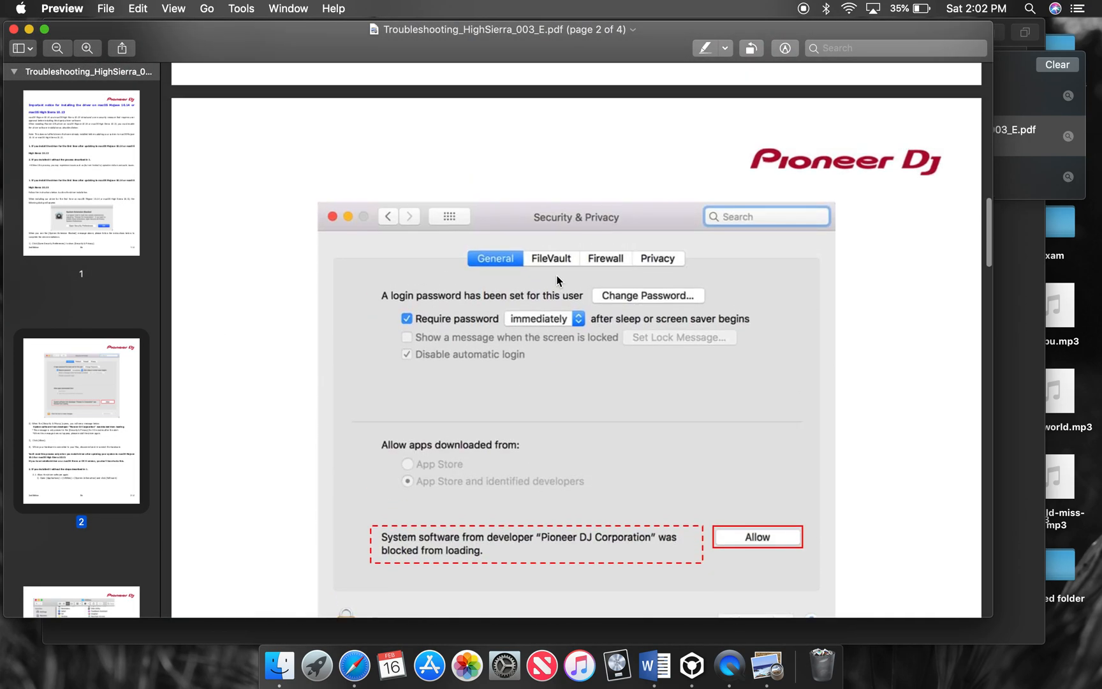
pyautogui.scroll(-3)
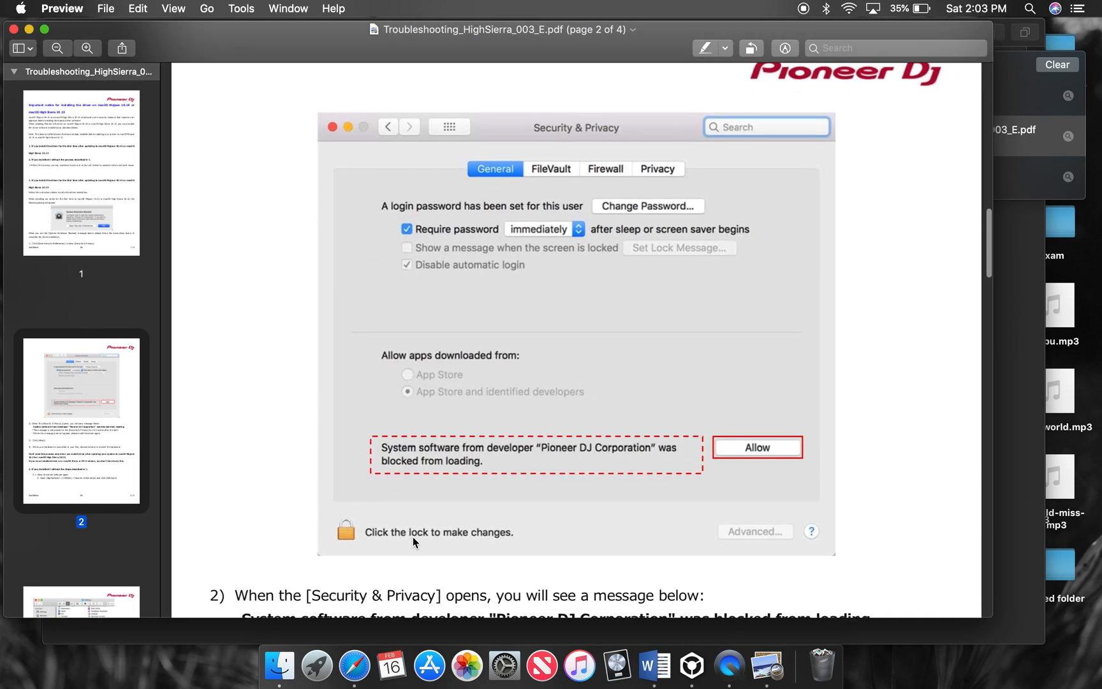
pyautogui.moveTo(602, 455)
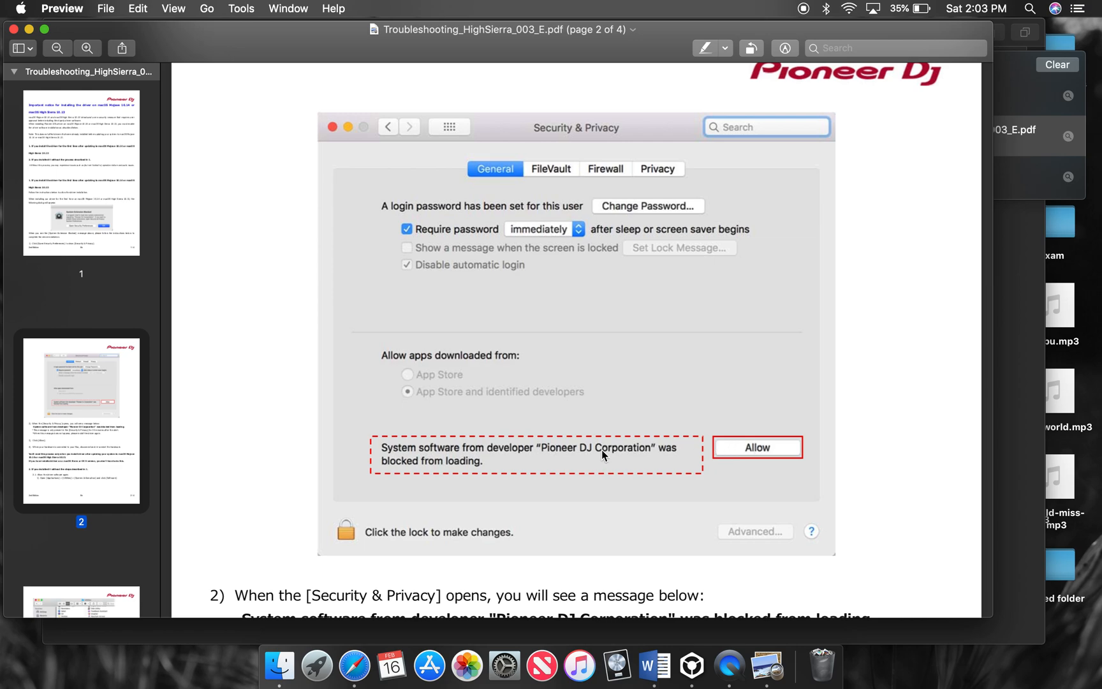
pyautogui.scroll(-3)
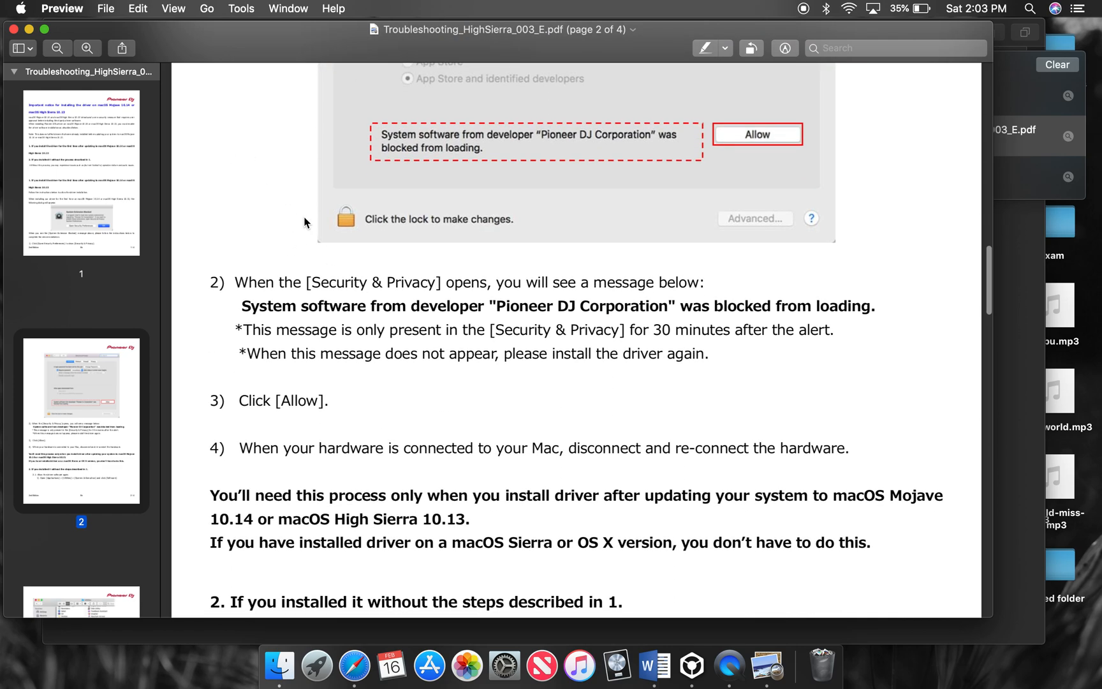
pyautogui.click(81, 172)
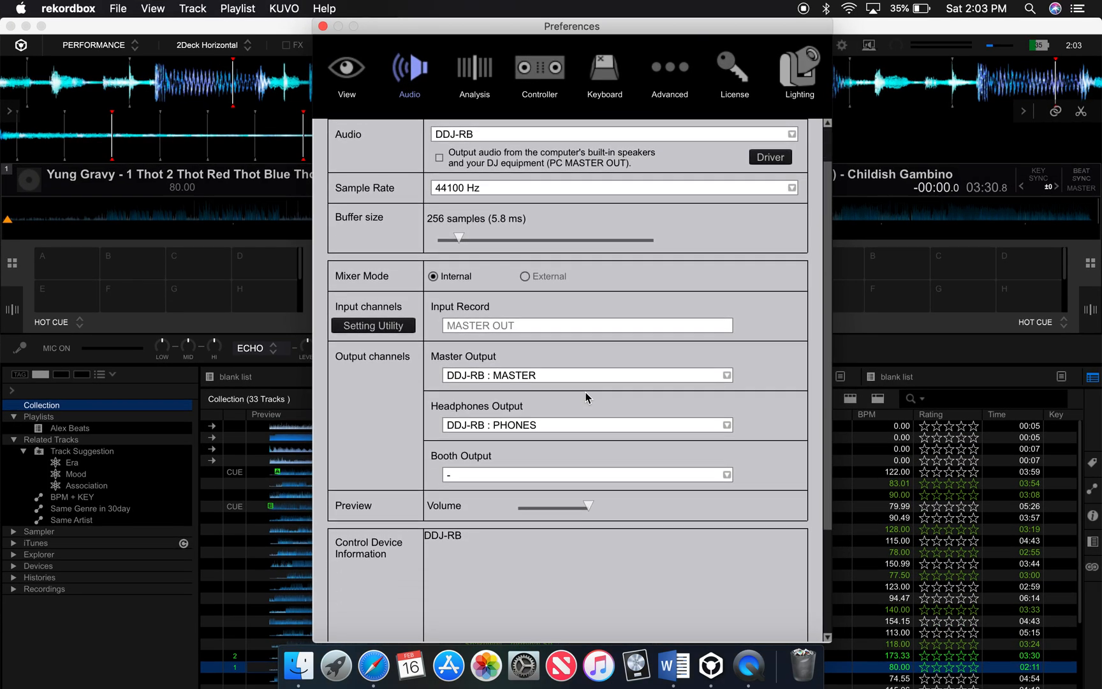
# Close Preferences to return to the two-deck performance view
pyautogui.scroll(-3)
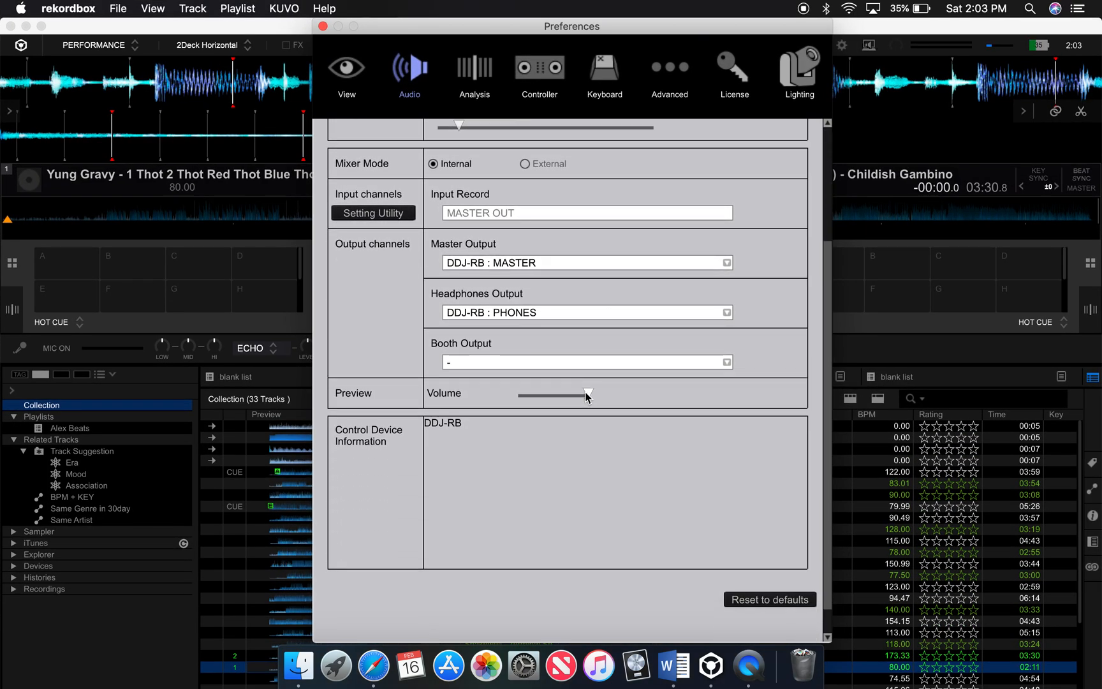
pyautogui.scroll(3)
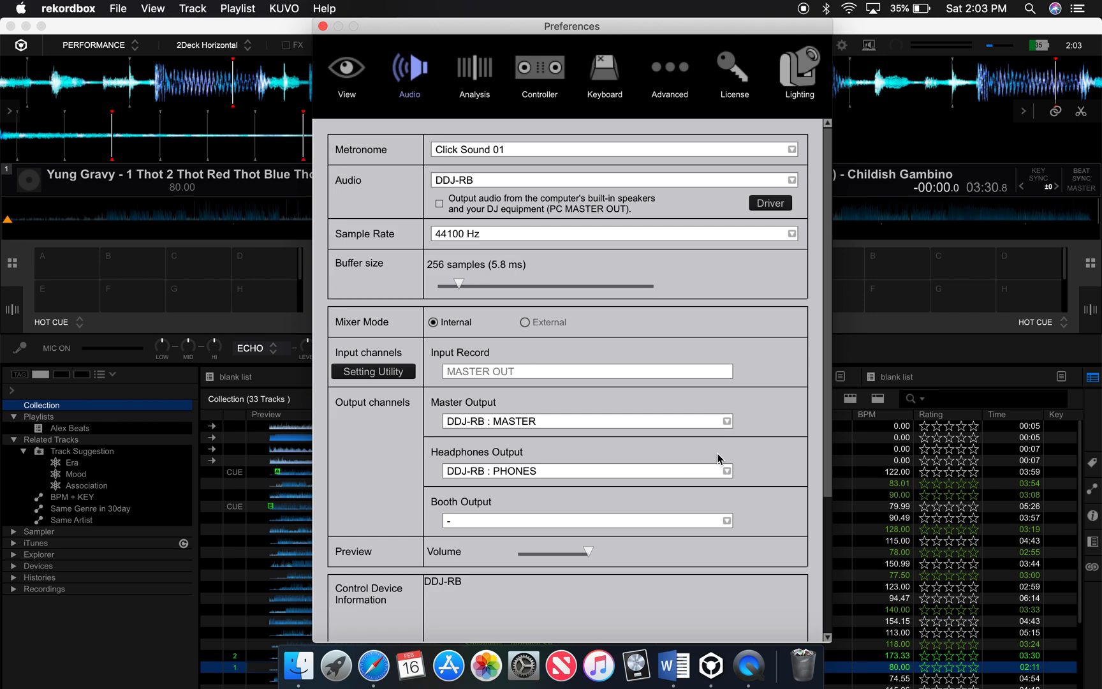
pyautogui.moveTo(647, 275)
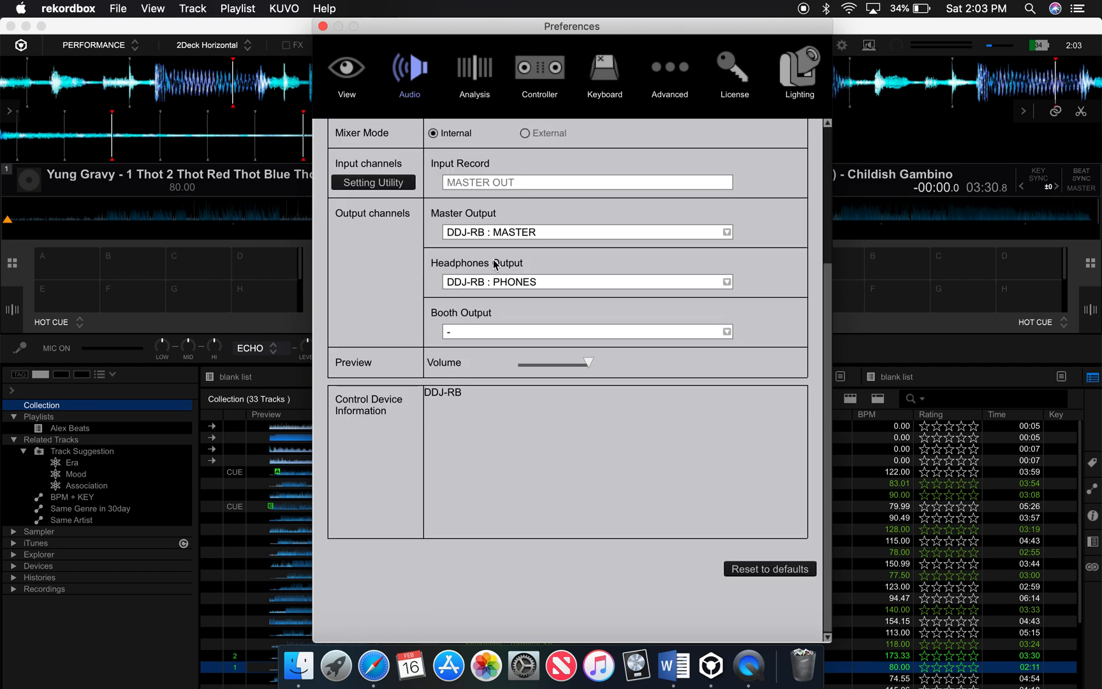
pyautogui.scroll(3)
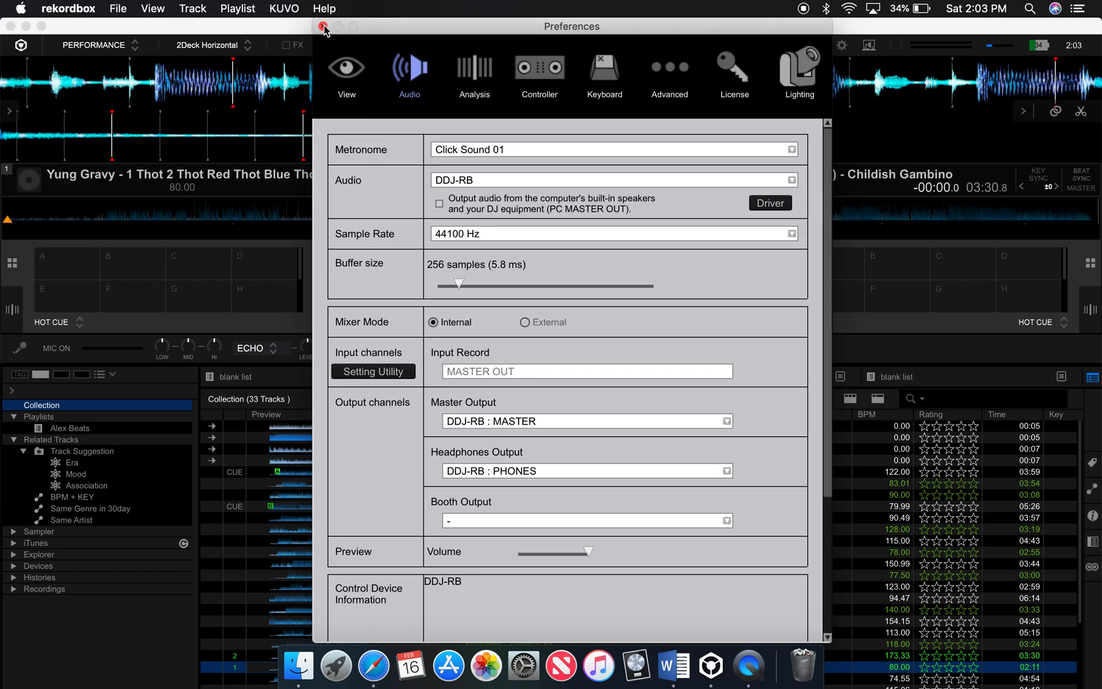
pyautogui.click(324, 27)
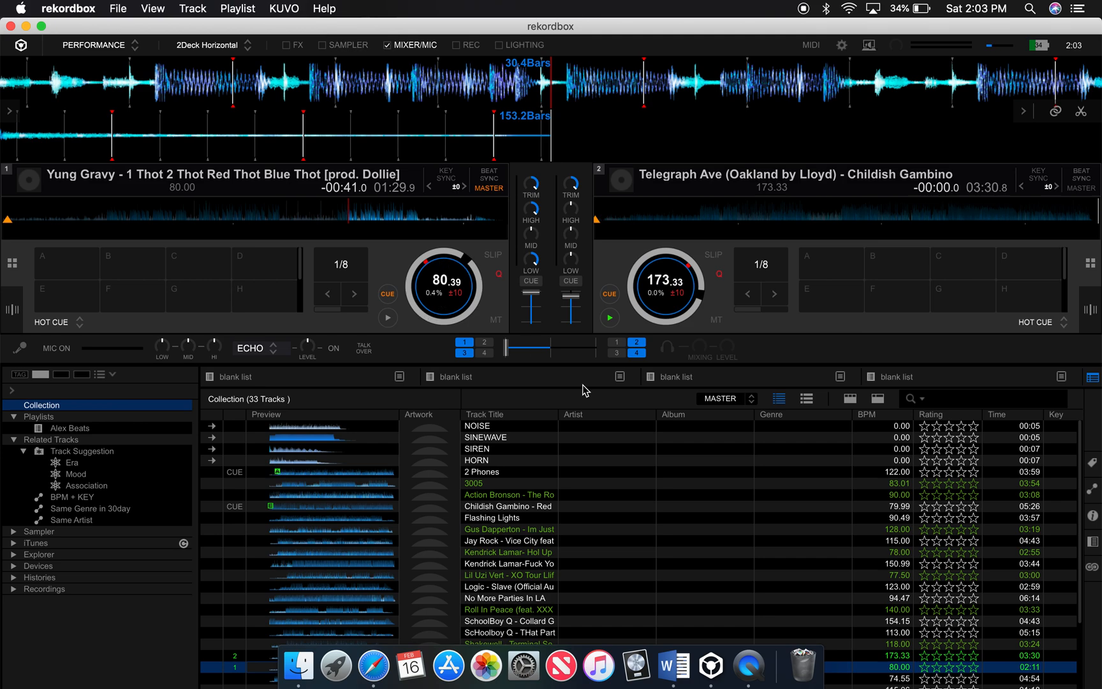
pyautogui.moveTo(218, 146)
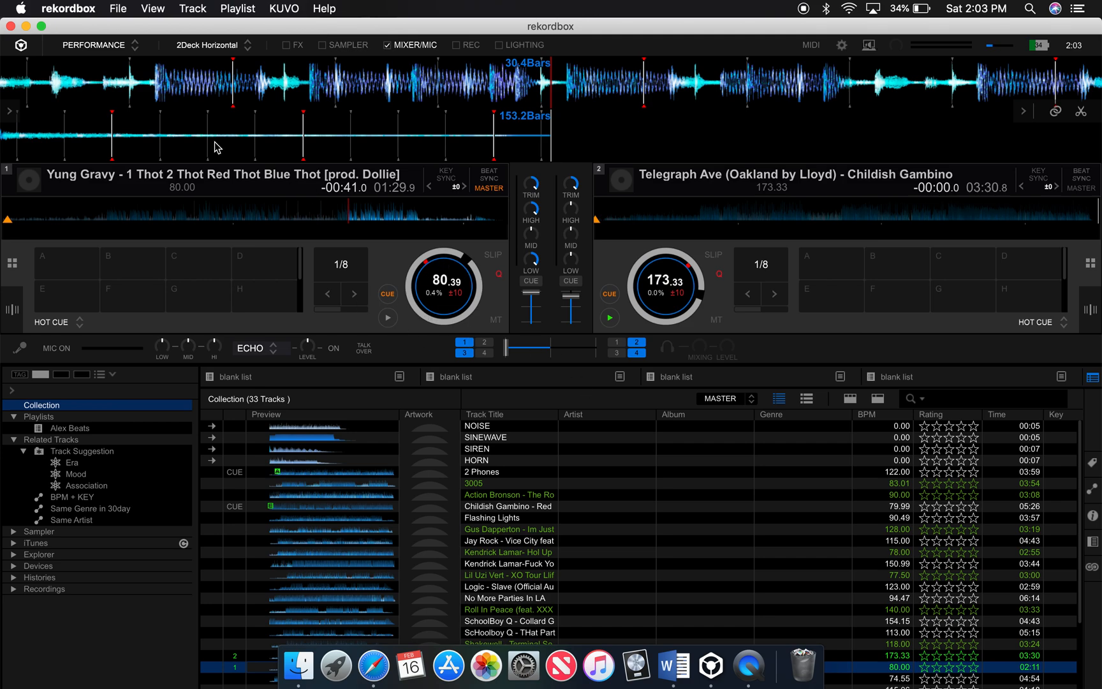
pyautogui.moveTo(32, 27)
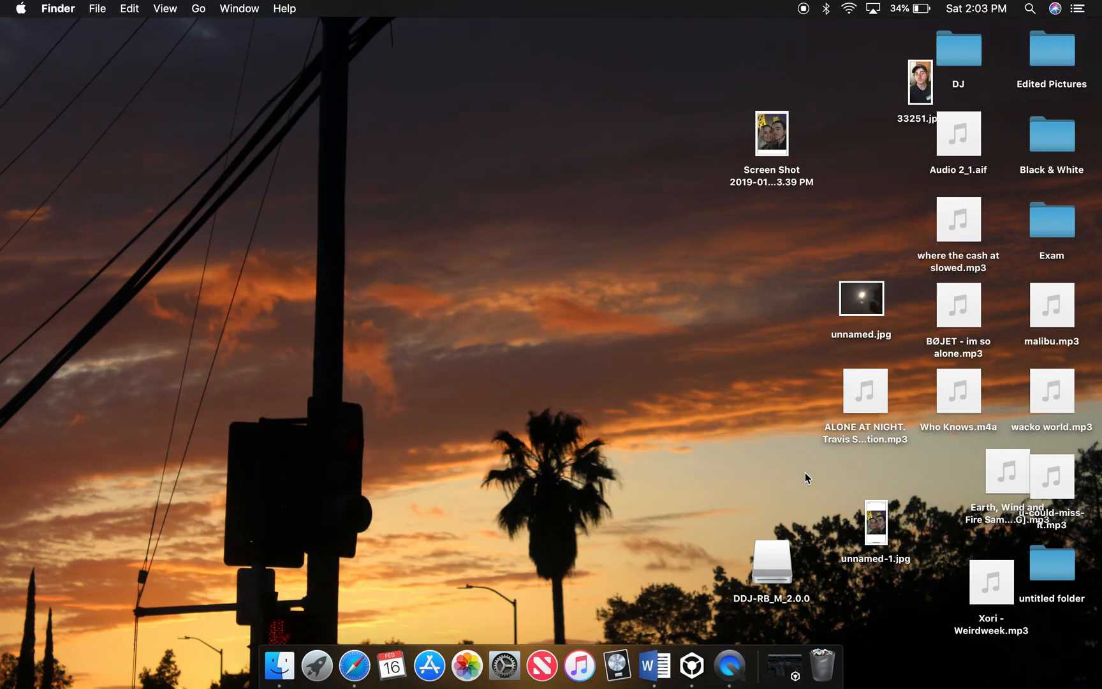
pyautogui.moveTo(508, 533)
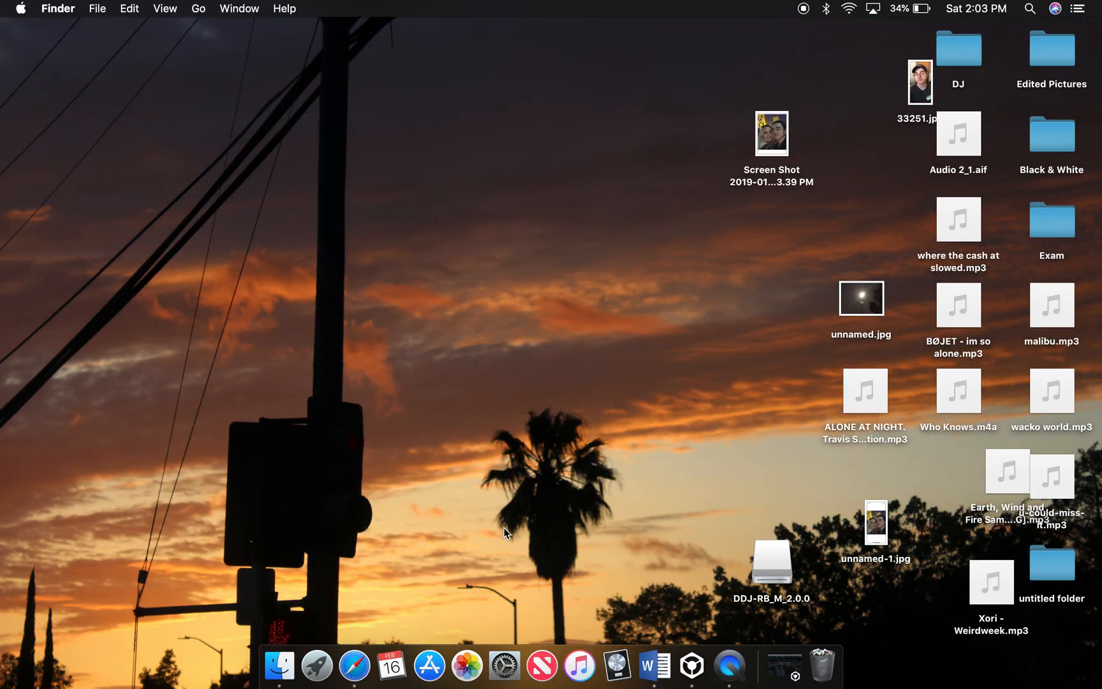